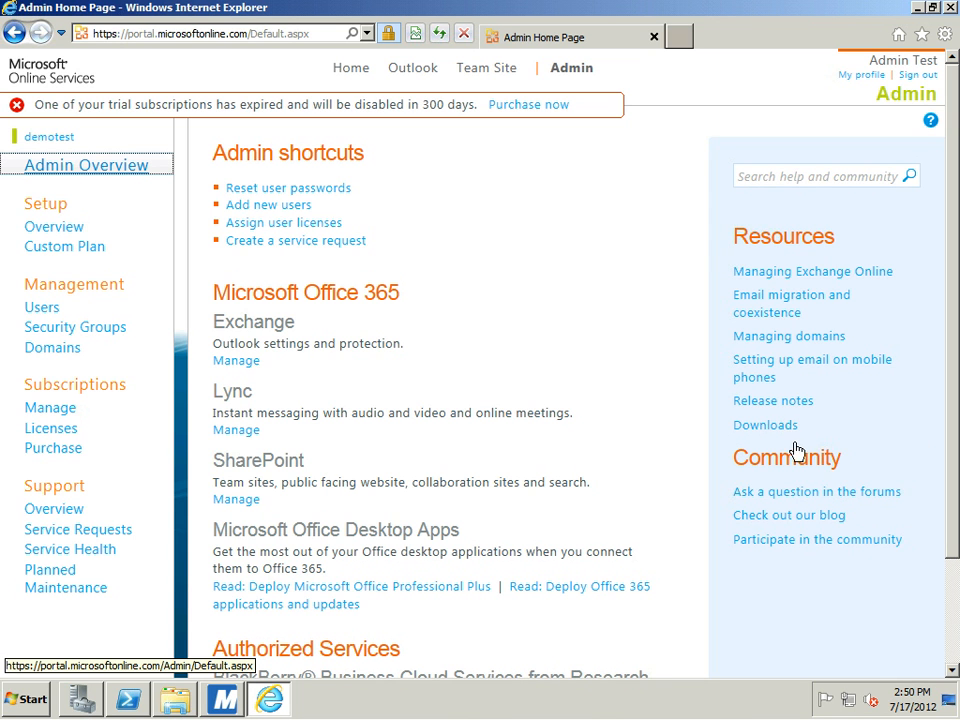
pyautogui.moveTo(790, 448)
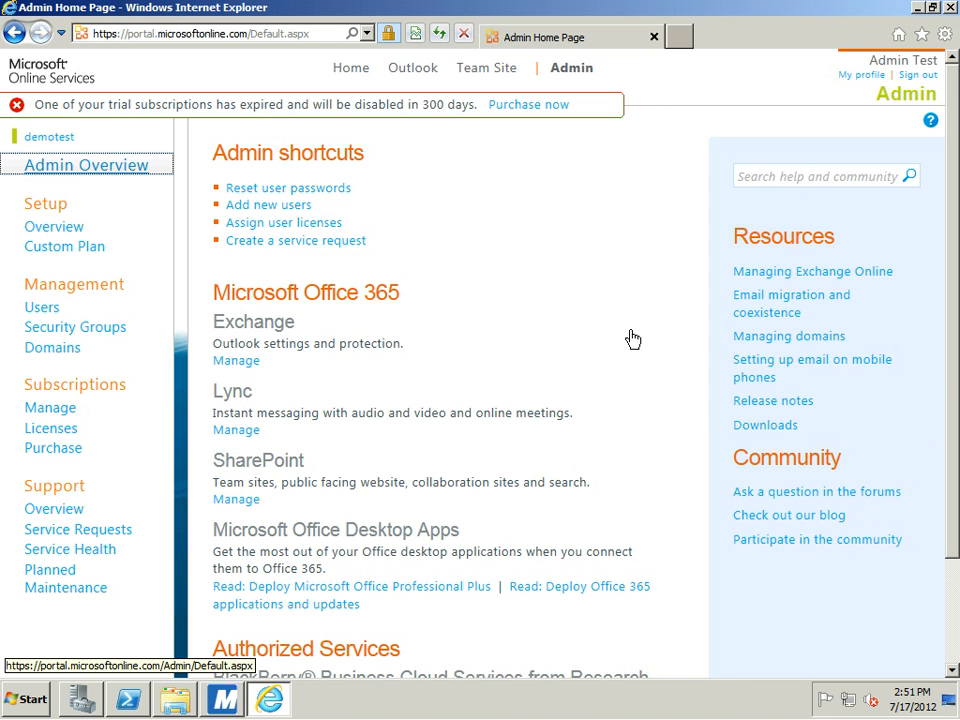
pyautogui.moveTo(624, 342)
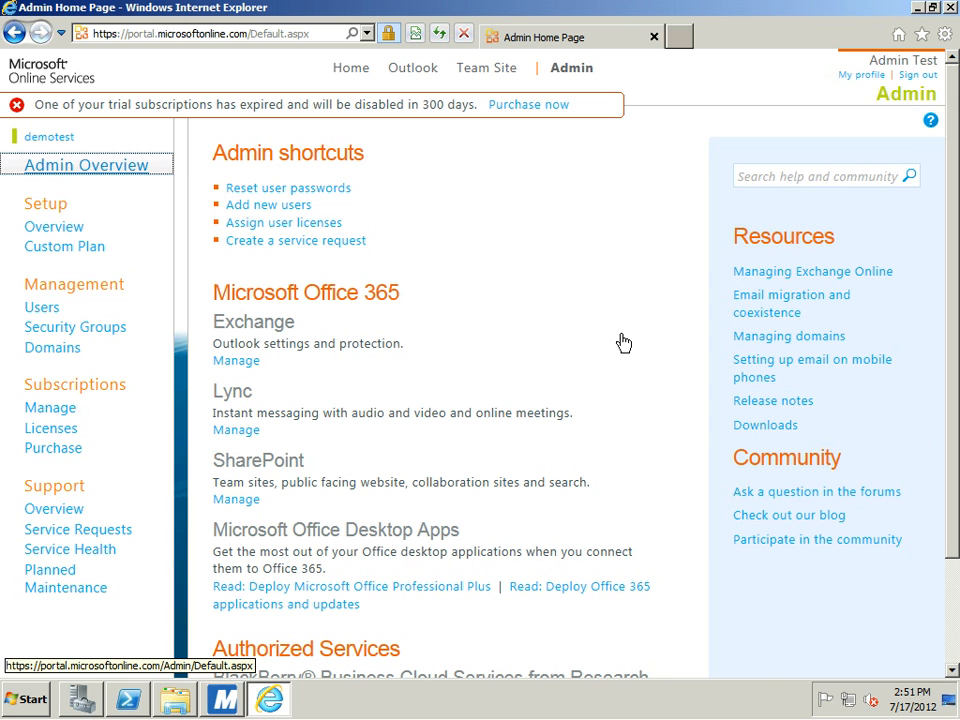
pyautogui.moveTo(40, 308)
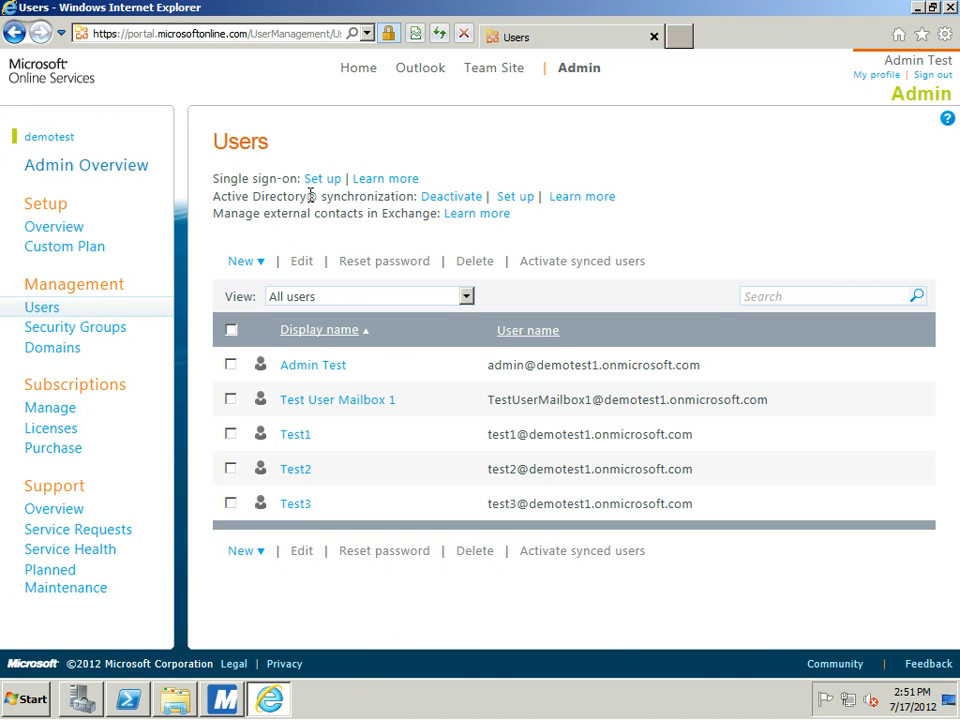
pyautogui.moveTo(516, 196)
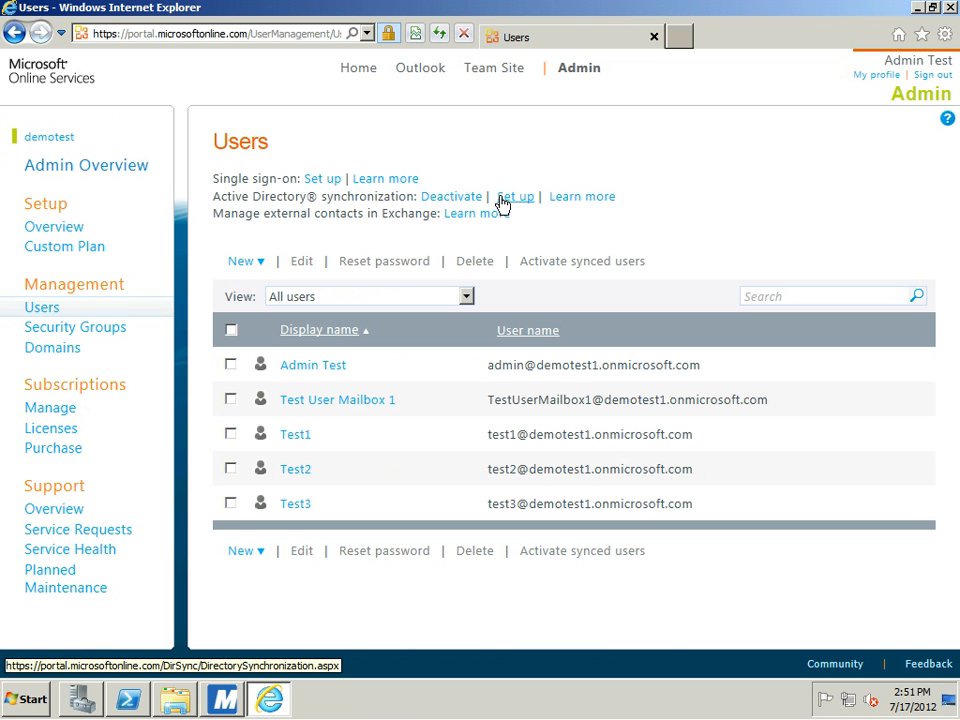
# - Start the Active Directory synchronization setup from the Users page
pyautogui.click(516, 196)
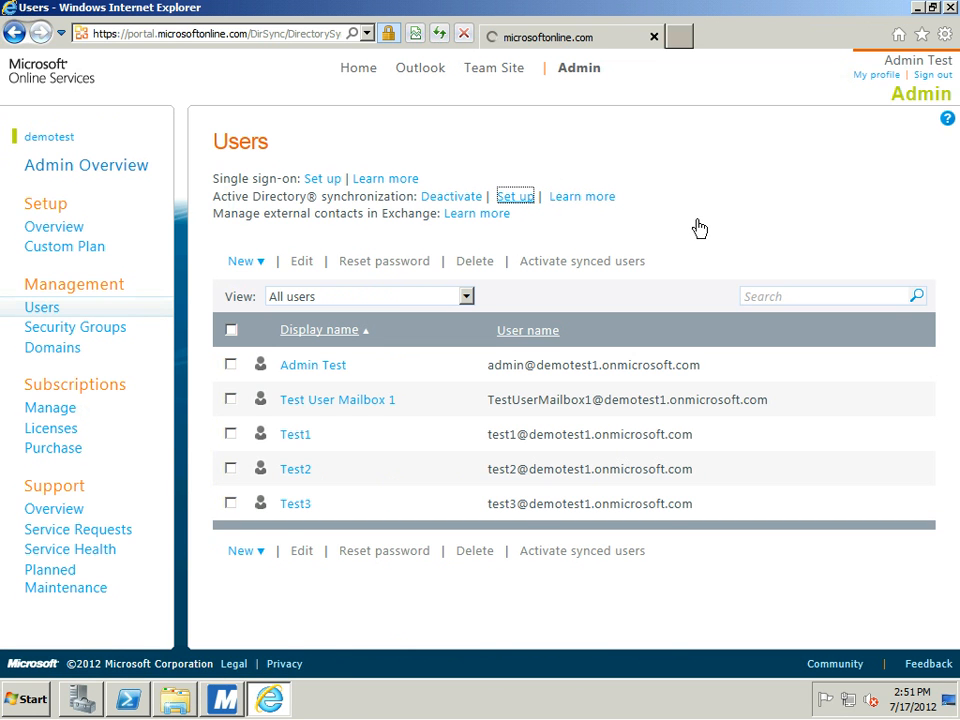
# - Load the Active Directory synchronization setup guide showing synchronization already activated
pyautogui.click(514, 196)
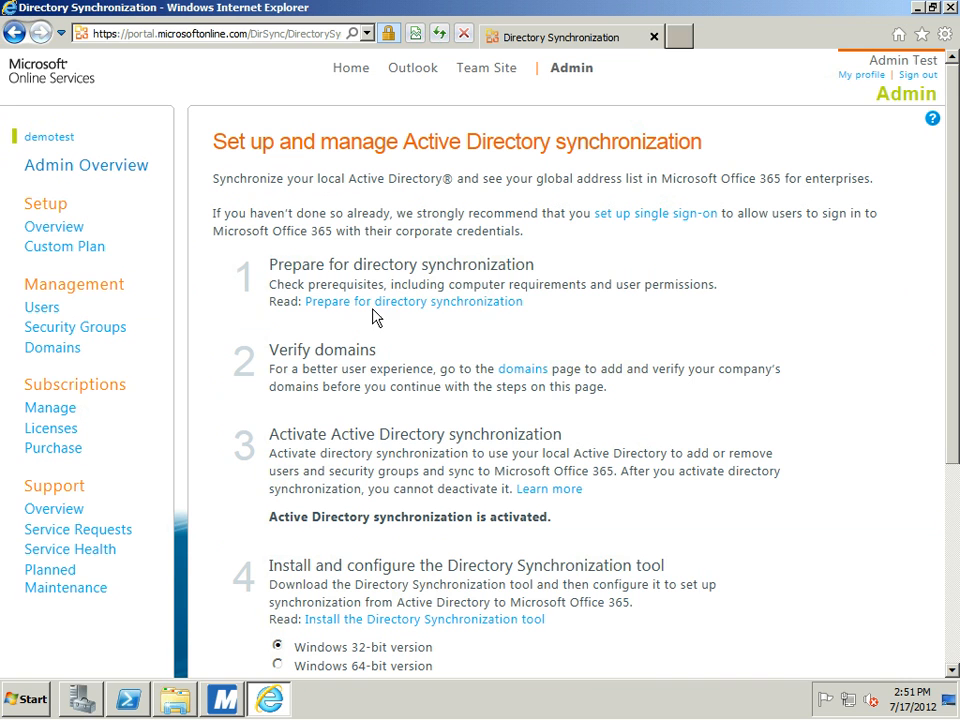
pyautogui.moveTo(548, 328)
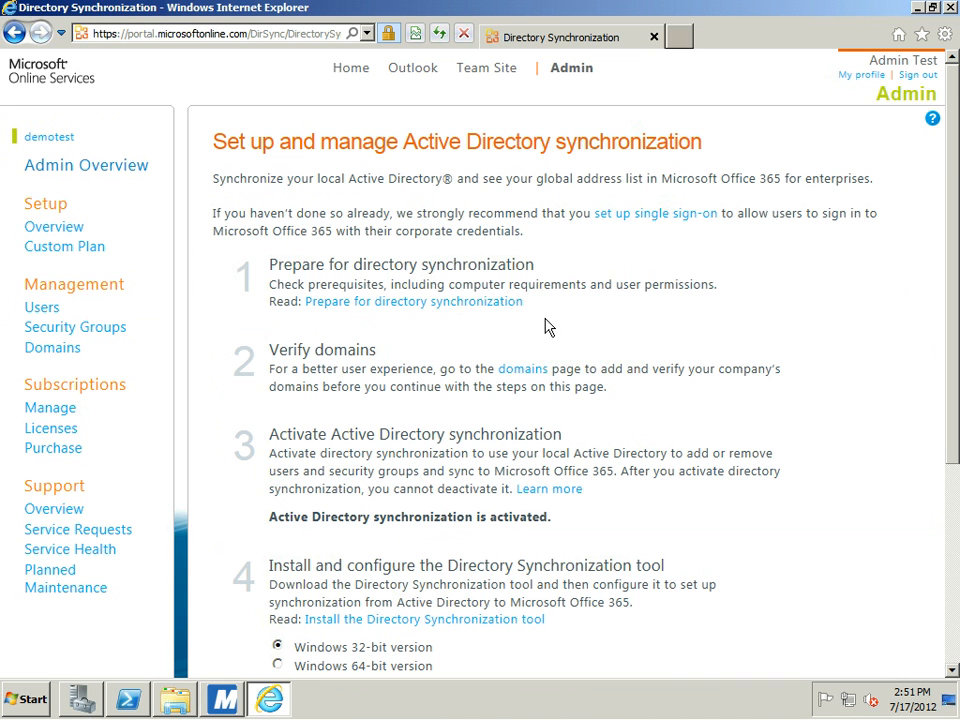
pyautogui.moveTo(668, 328)
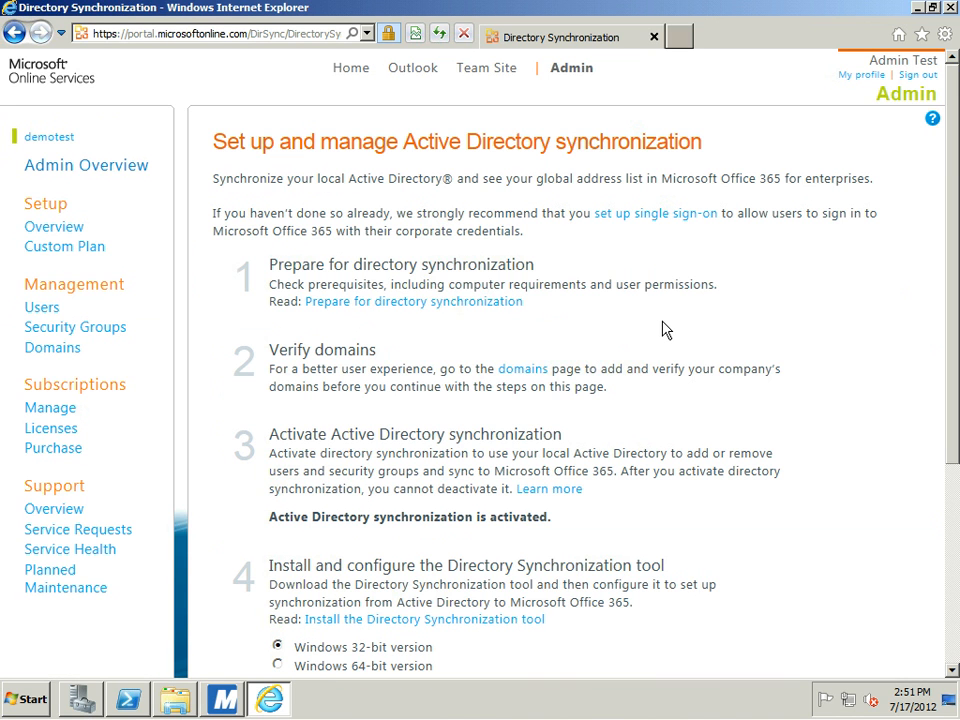
pyautogui.moveTo(684, 340)
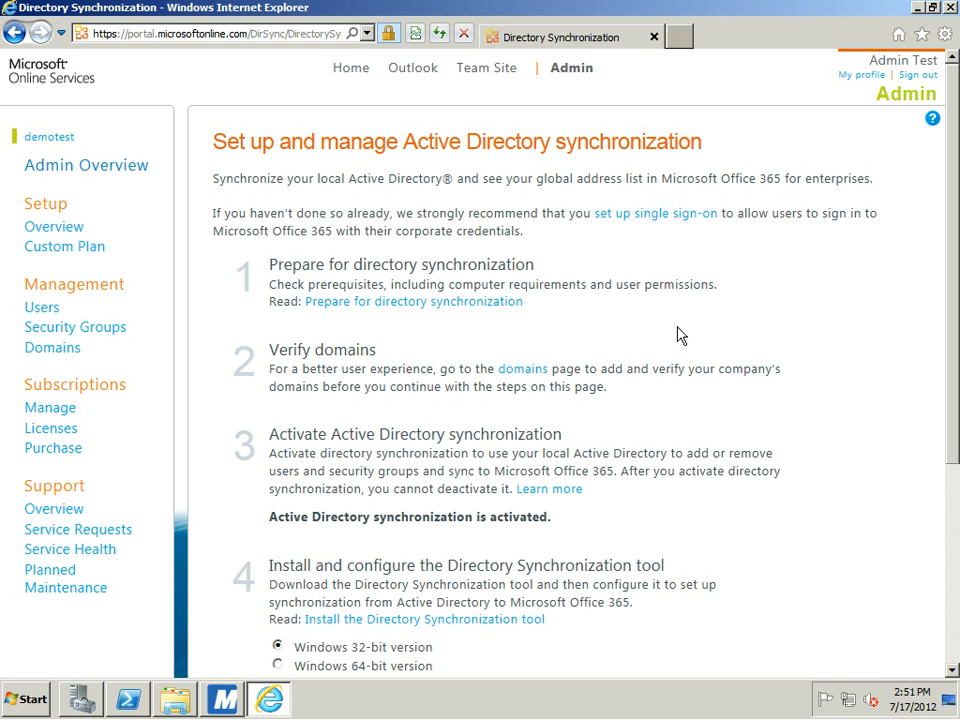
pyautogui.moveTo(670, 346)
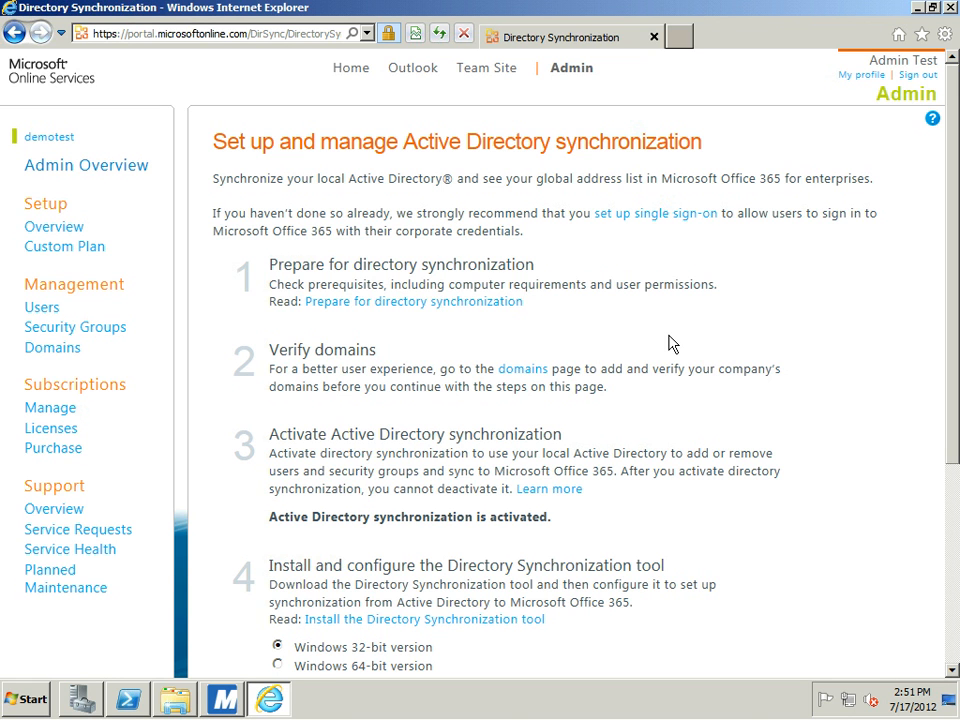
pyautogui.moveTo(710, 440)
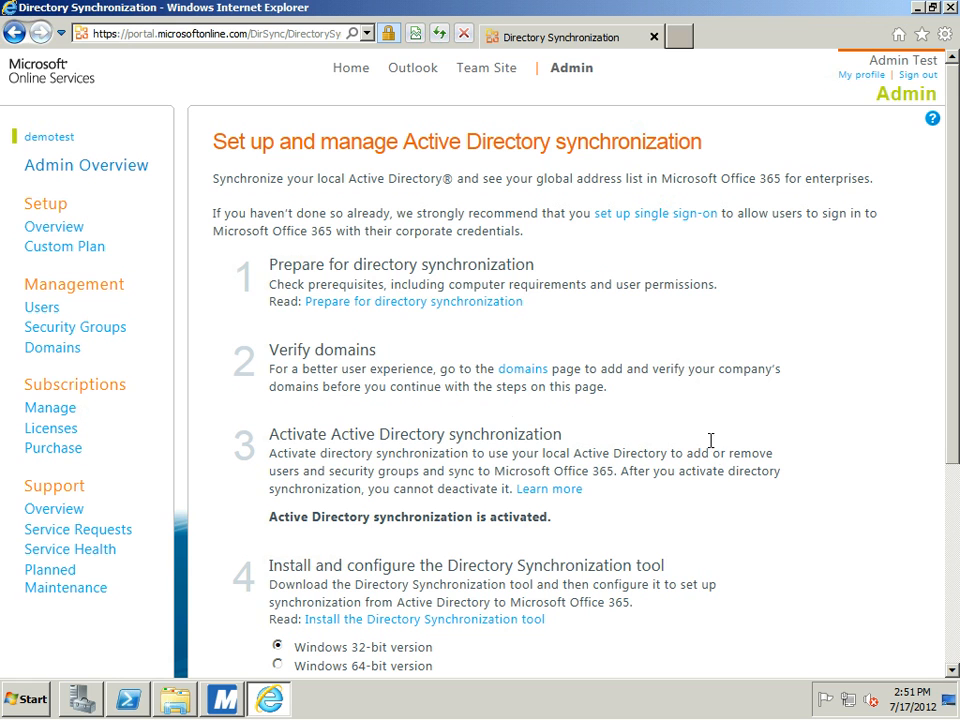
pyautogui.moveTo(292, 540)
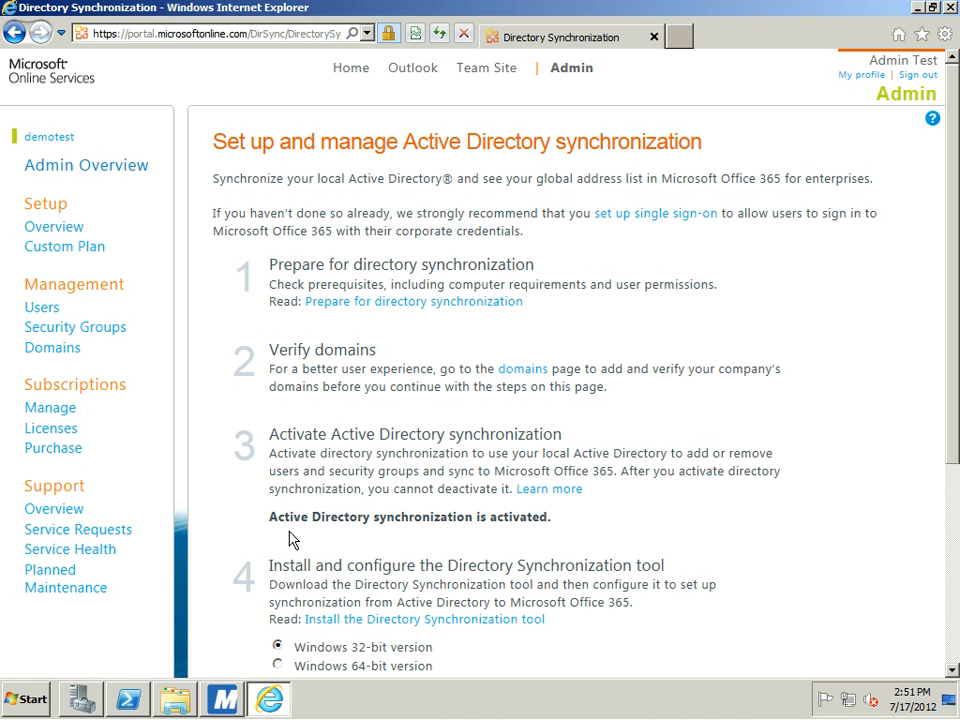
pyautogui.moveTo(368, 538)
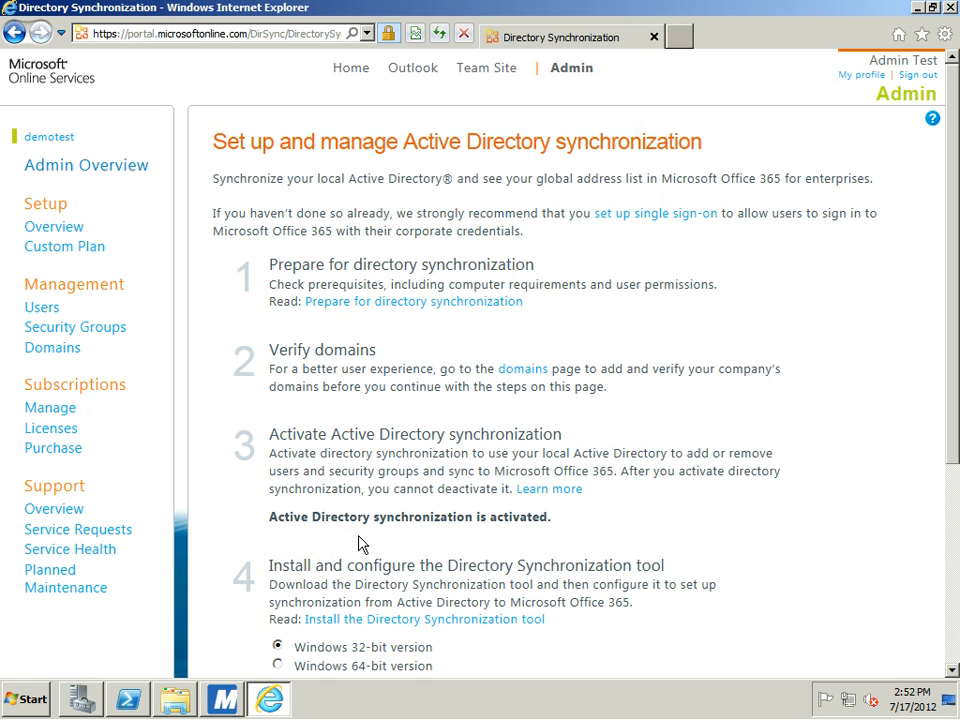
pyautogui.moveTo(356, 528)
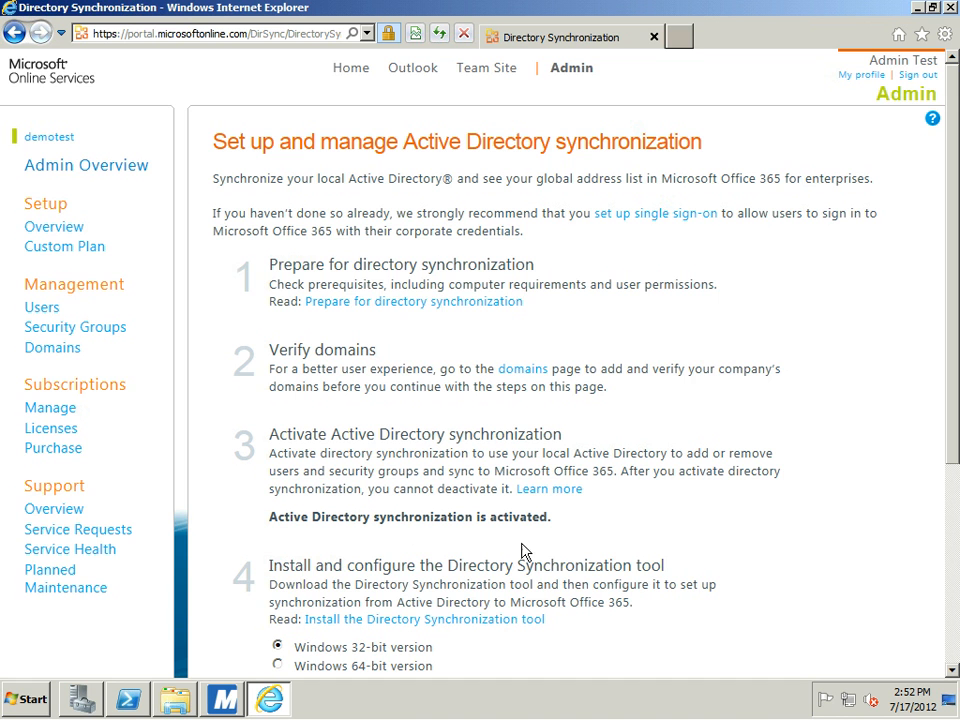
# - Scroll down to step 4, the Directory Synchronization tool install with Windows 32-bit selected
pyautogui.scroll(-3)
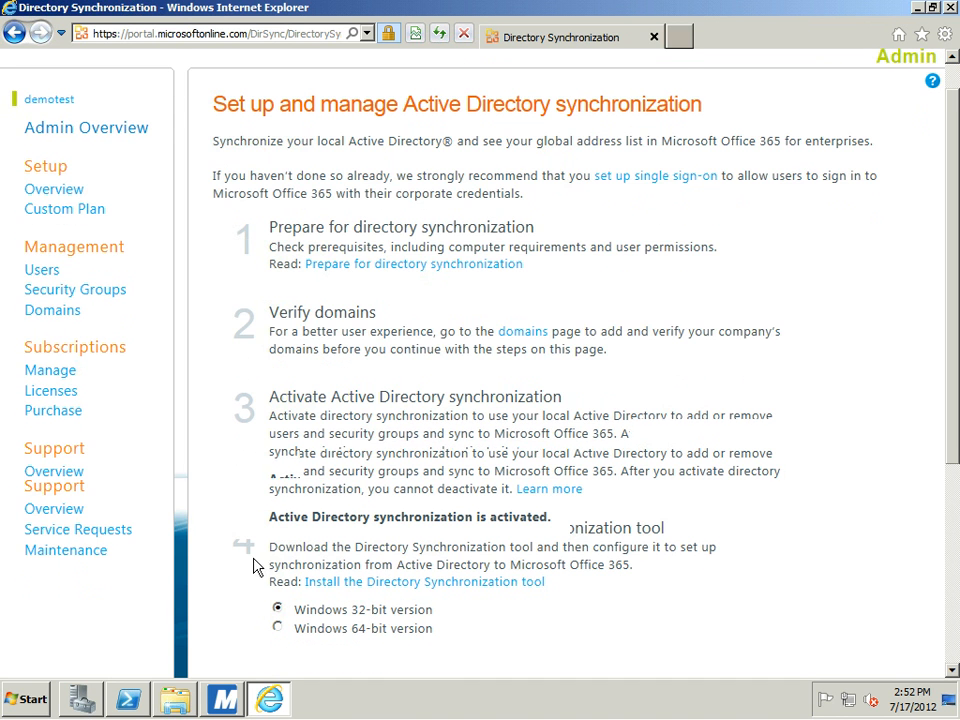
pyautogui.scroll(-3)
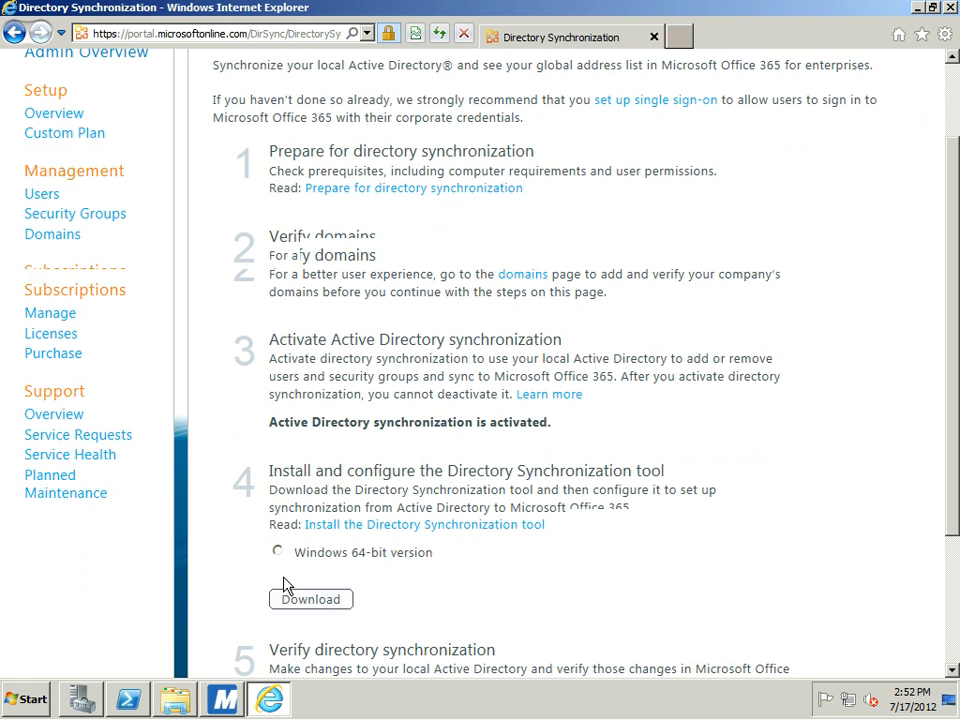
pyautogui.scroll(-3)
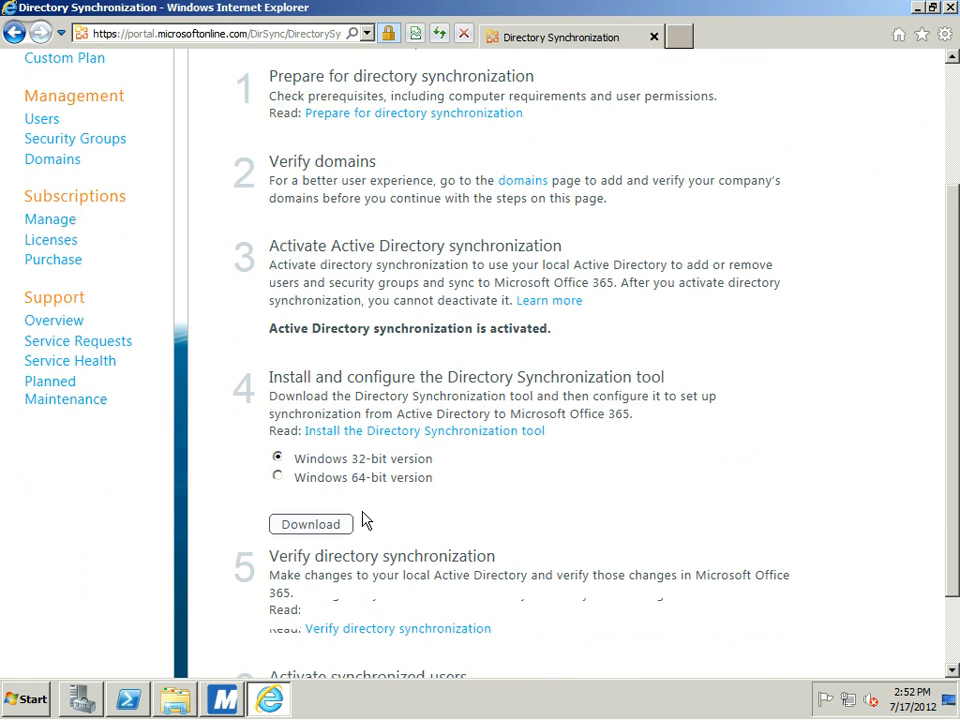
pyautogui.scroll(-3)
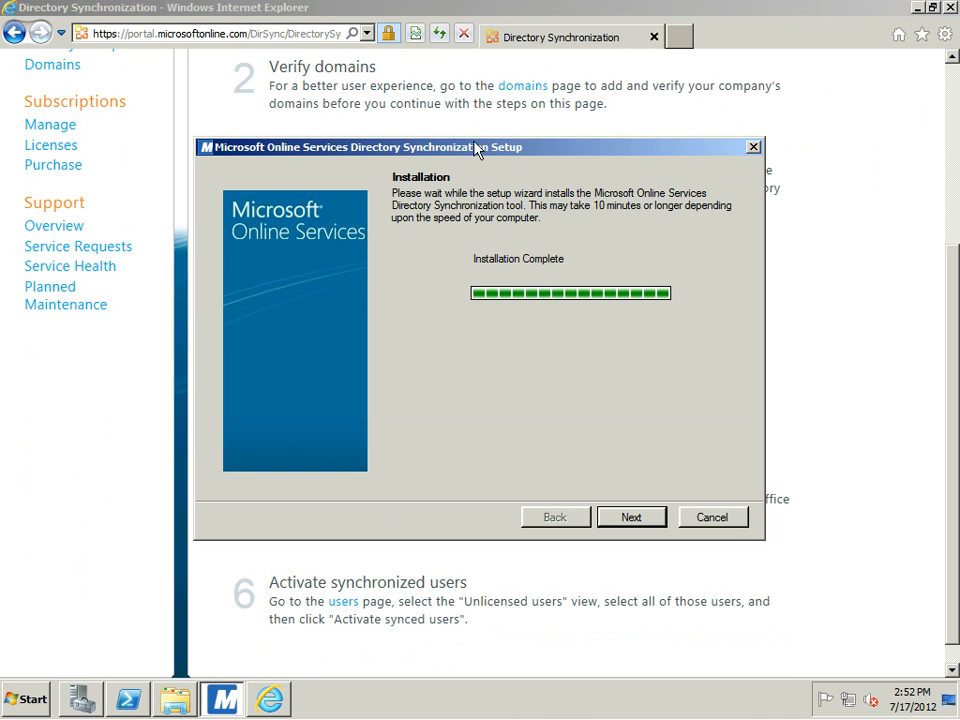
pyautogui.moveTo(448, 322)
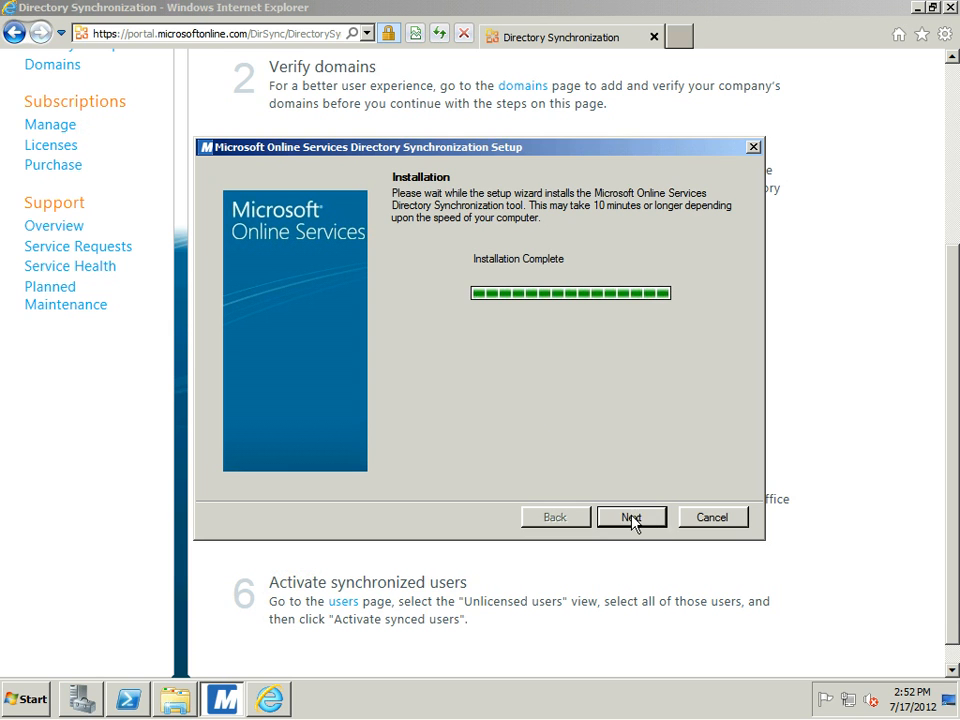
# - Finish the Directory Synchronization Setup with Start Configuration Wizard now left checked
pyautogui.click(632, 516)
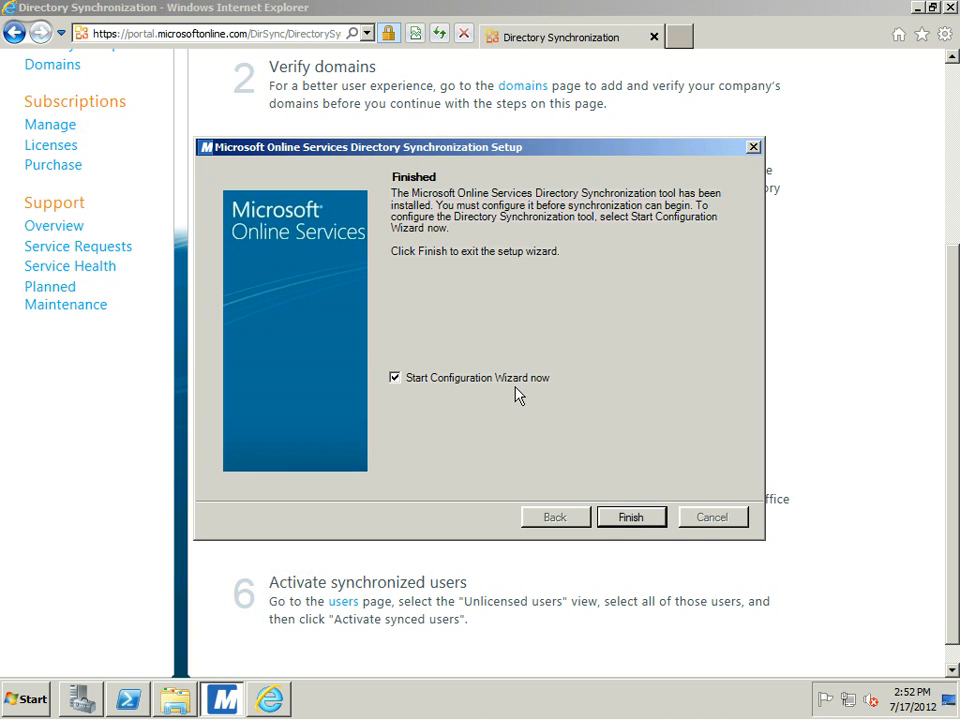
pyautogui.click(632, 516)
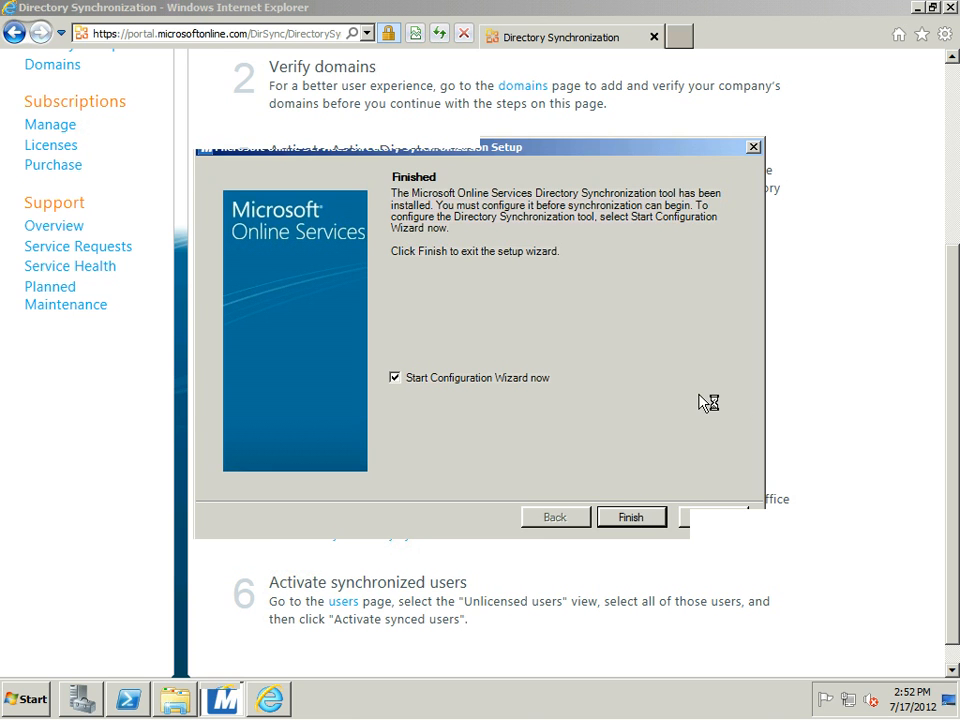
pyautogui.click(632, 516)
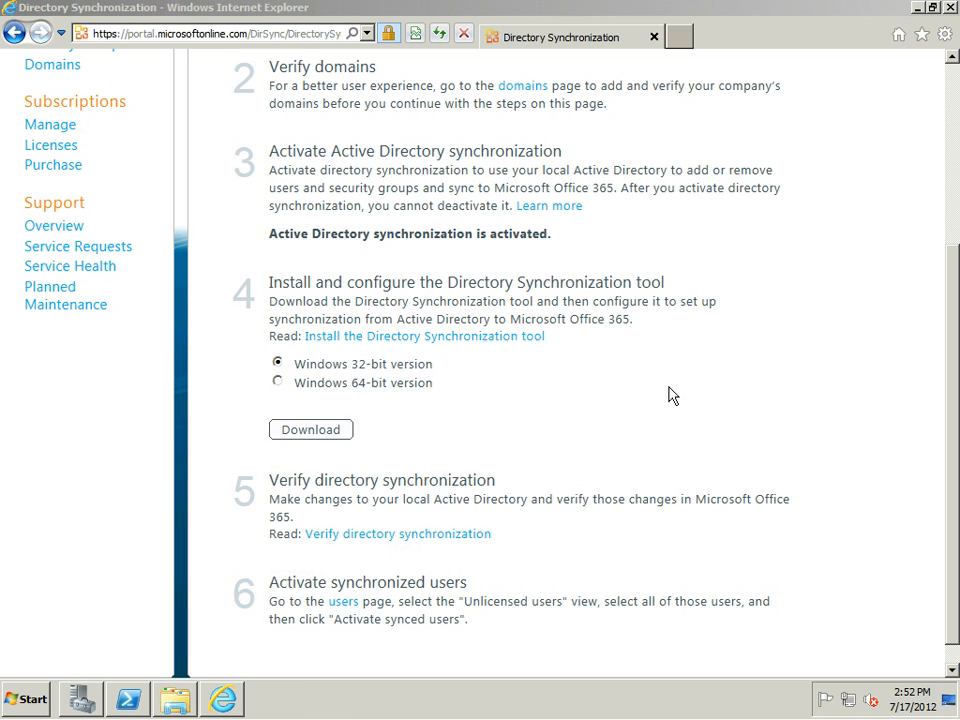
pyautogui.moveTo(598, 492)
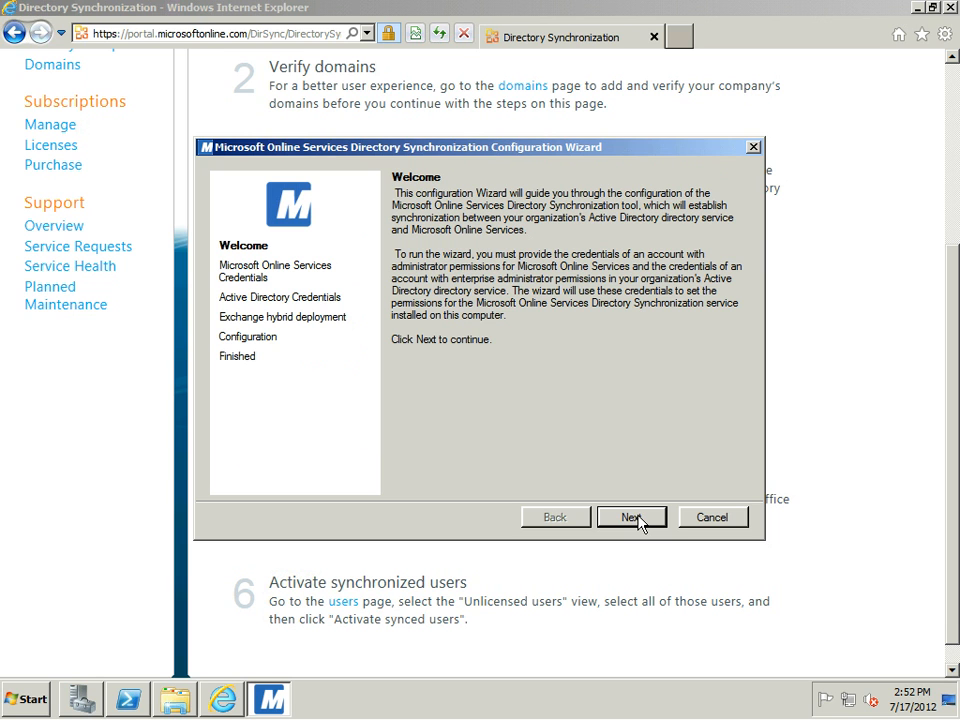
pyautogui.click(630, 516)
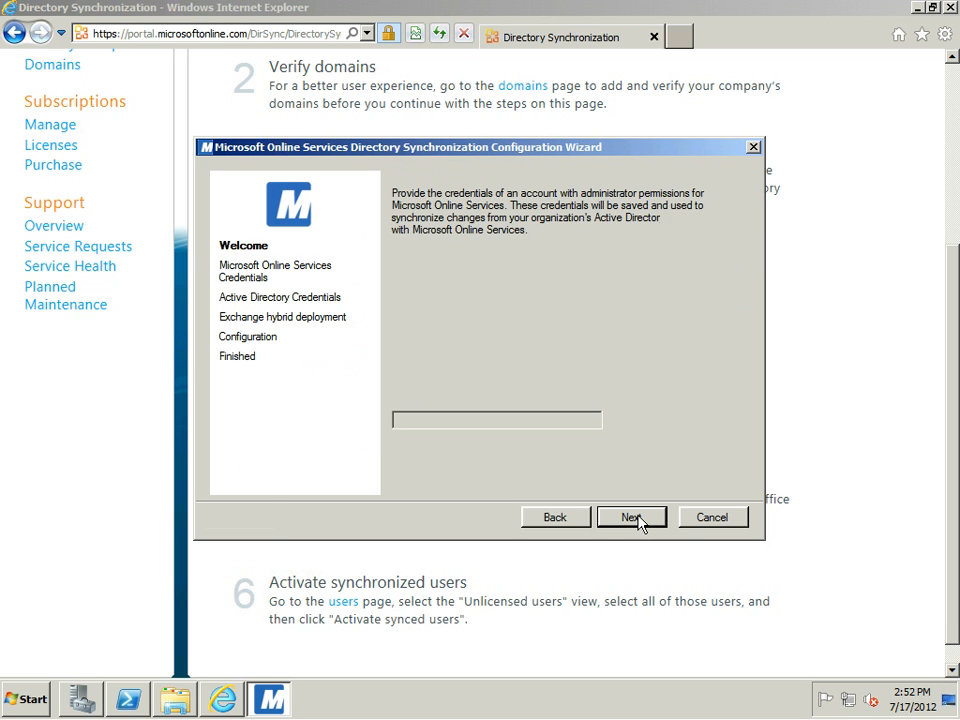
pyautogui.click(632, 516)
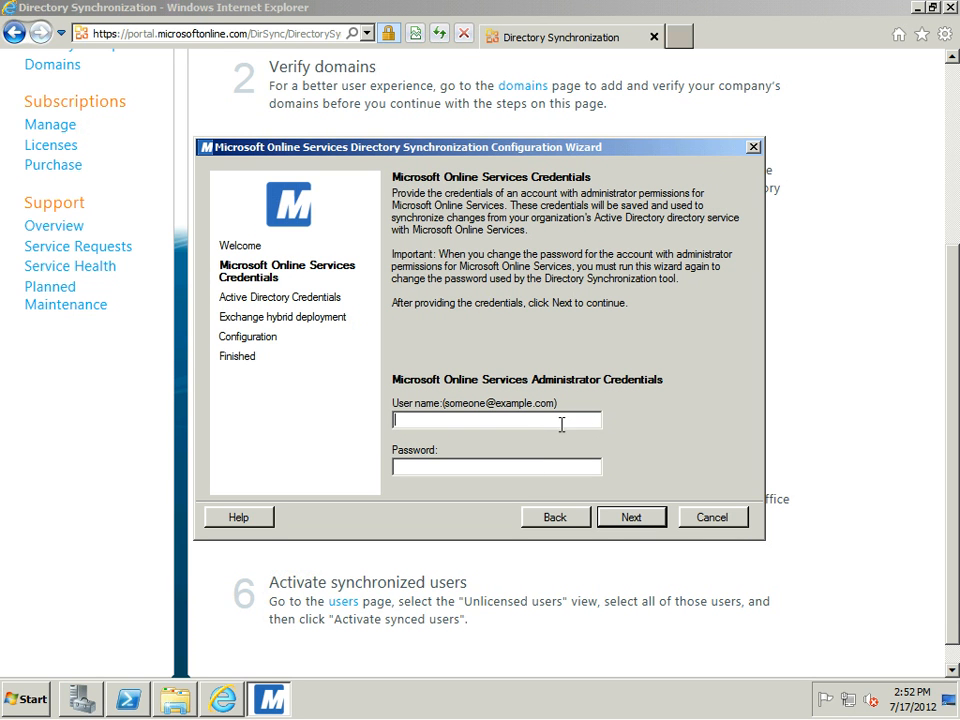
pyautogui.moveTo(592, 396)
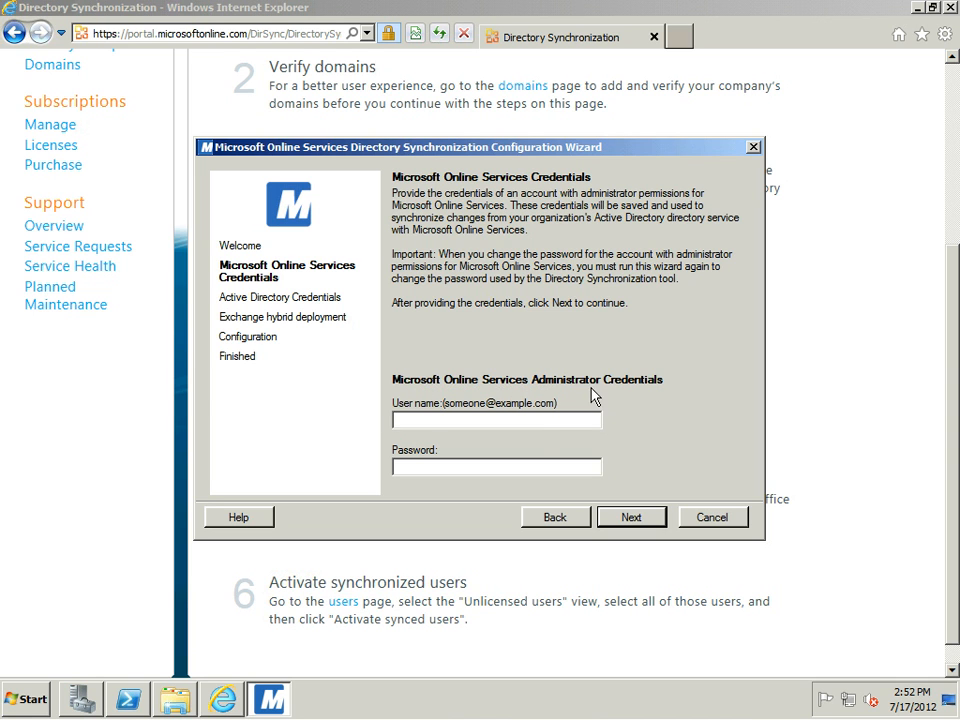
pyautogui.click(496, 420)
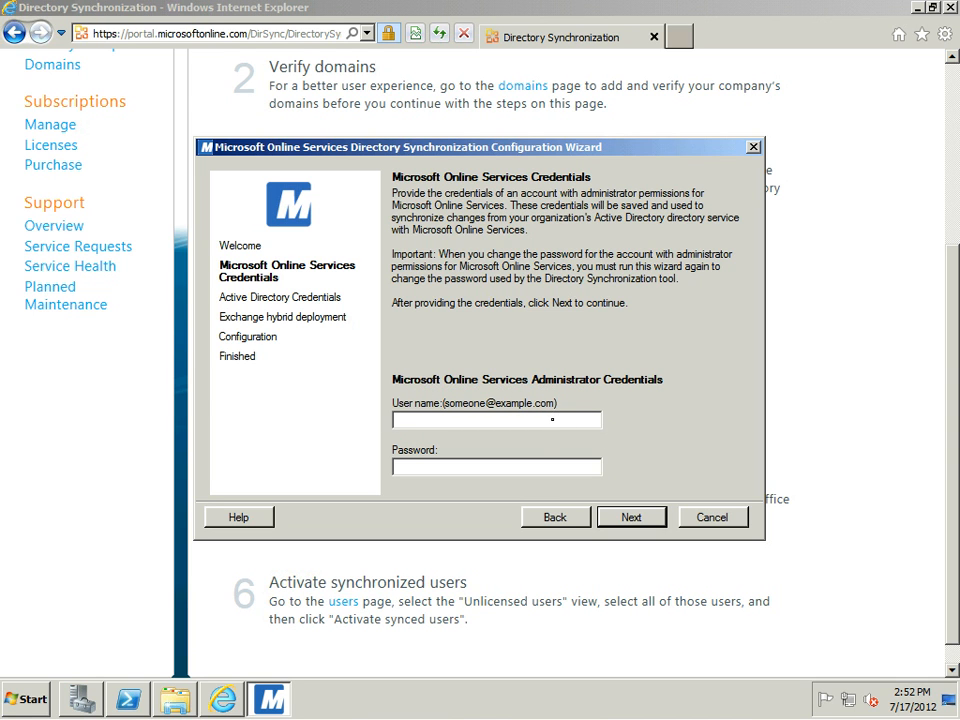
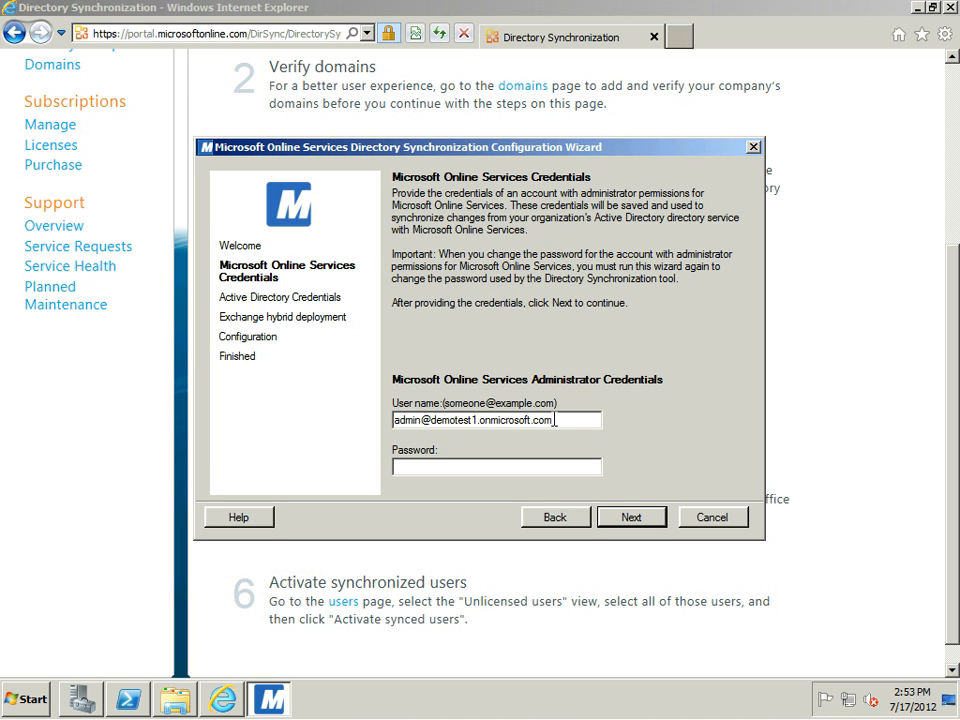
pyautogui.click(496, 466)
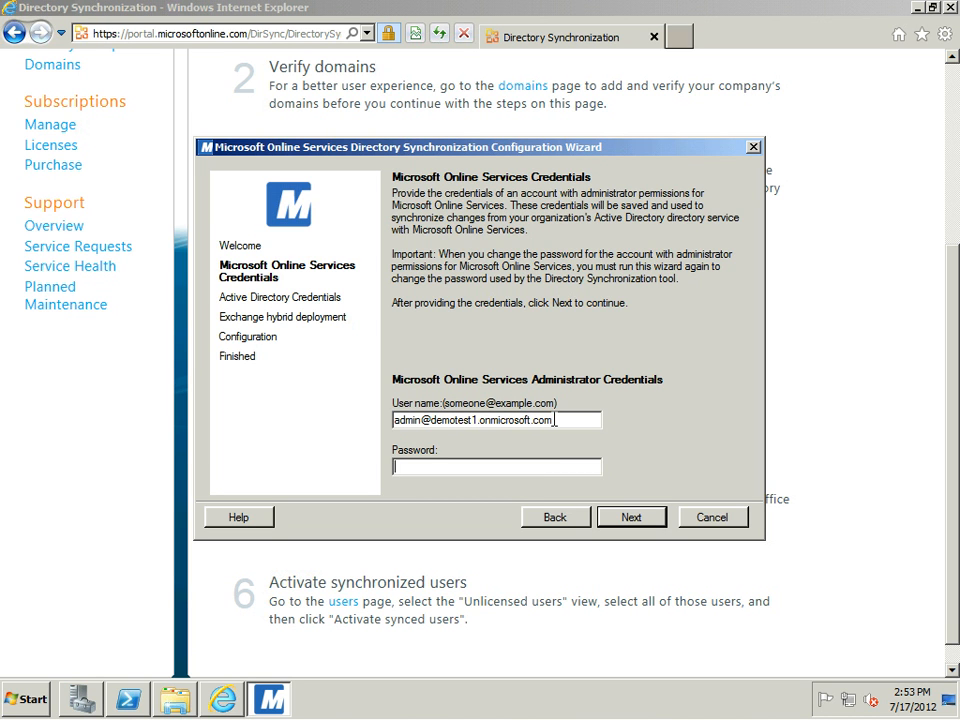
pyautogui.write('••••')
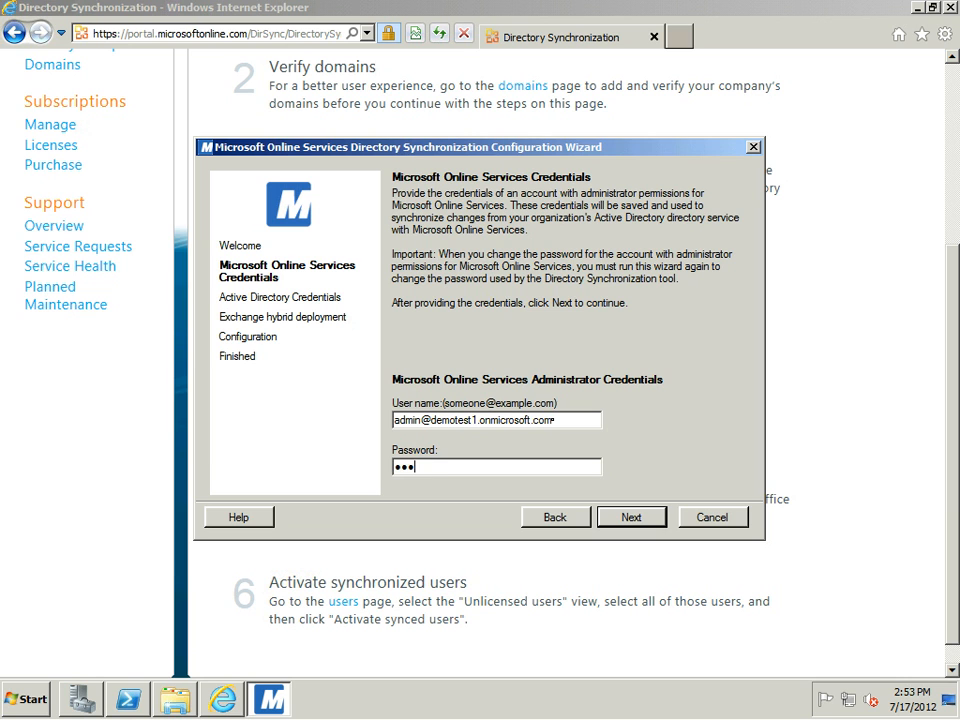
pyautogui.write('password')
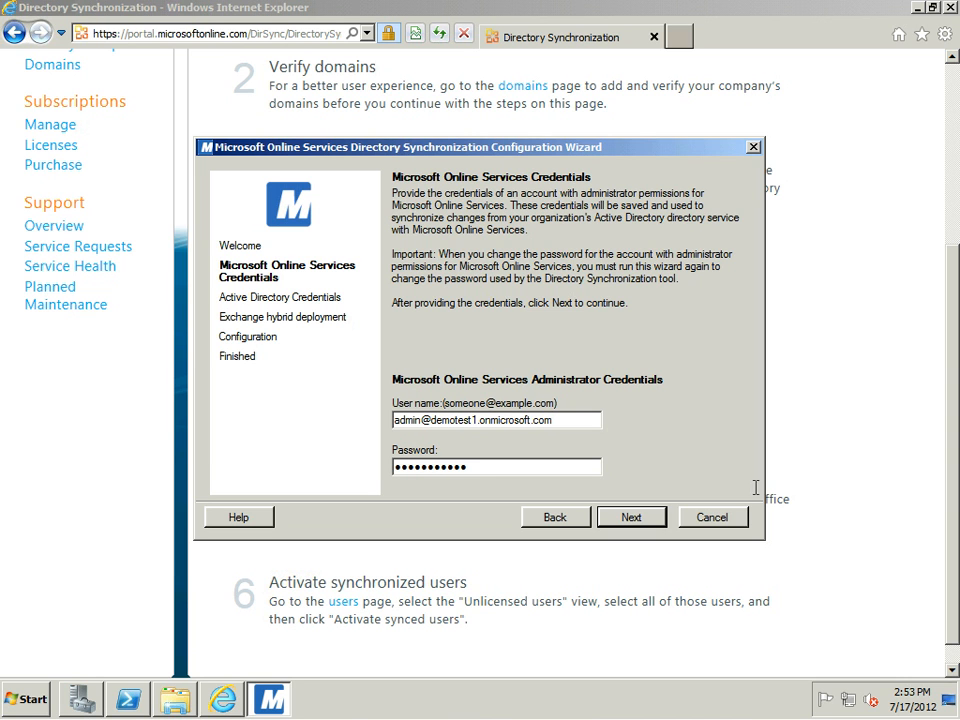
pyautogui.click(632, 516)
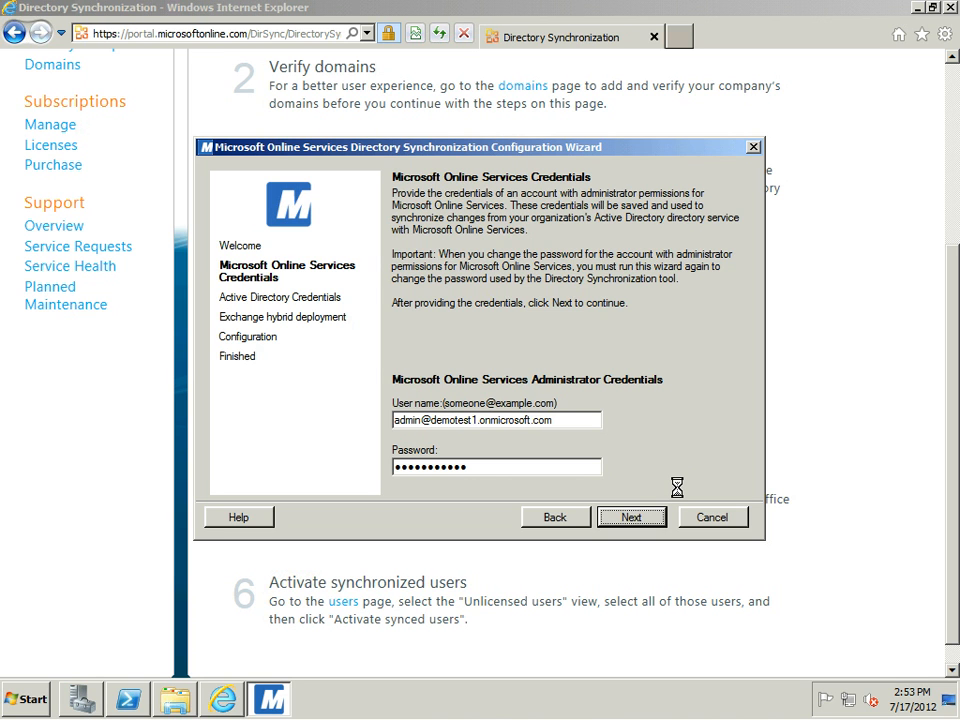
# - Submit the Active Directory enterprise administrator credentials (administrator) to reach Exchange hybrid deployment
pyautogui.click(632, 516)
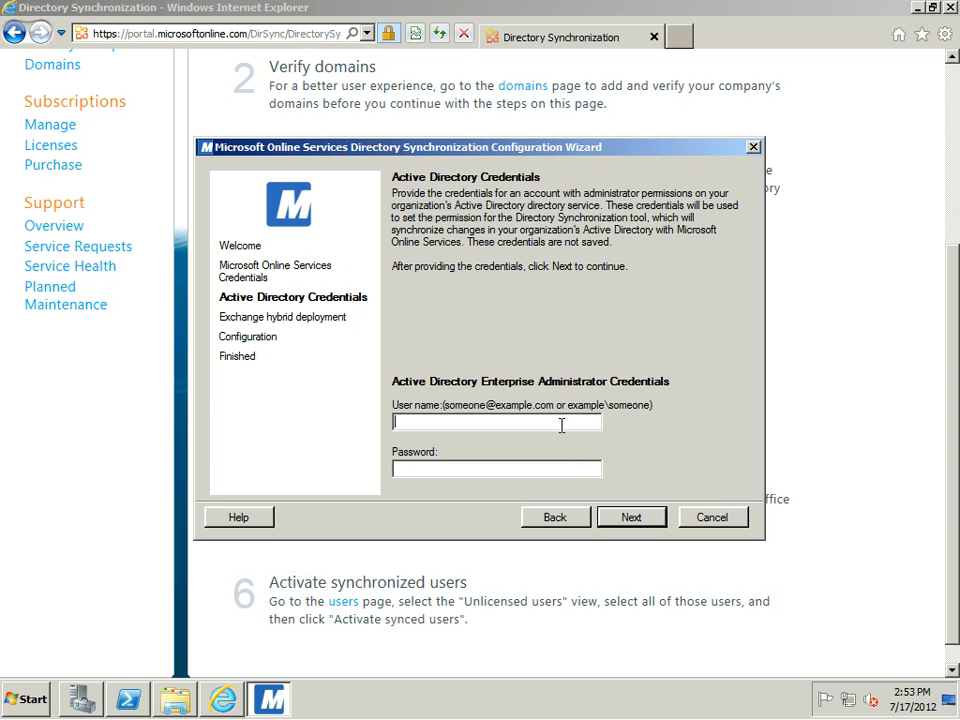
pyautogui.moveTo(684, 402)
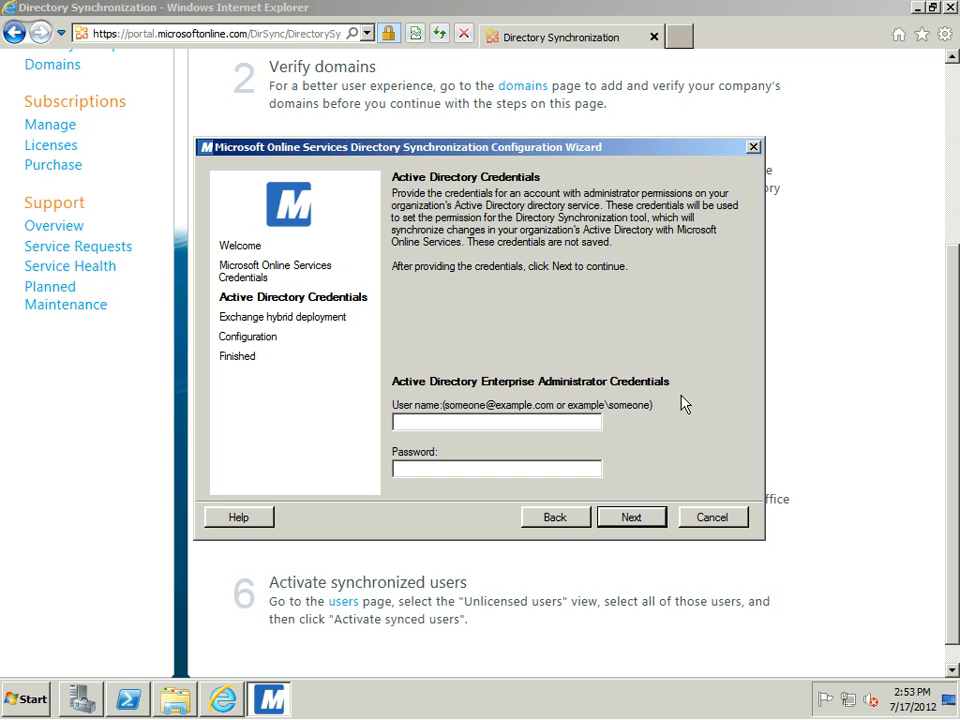
pyautogui.write('administrator')
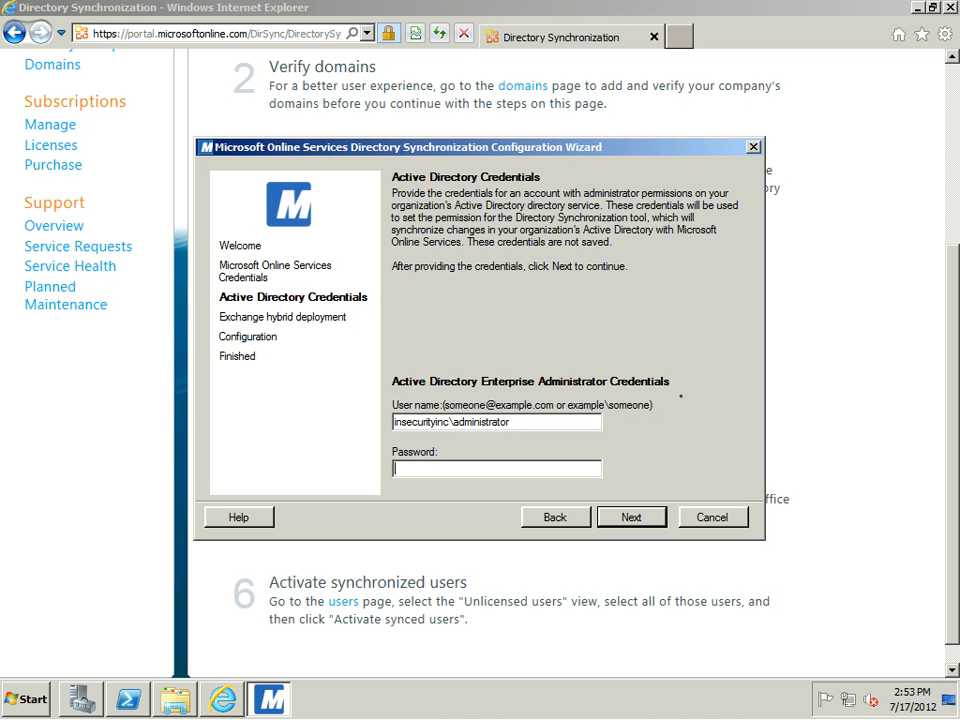
pyautogui.write('•')
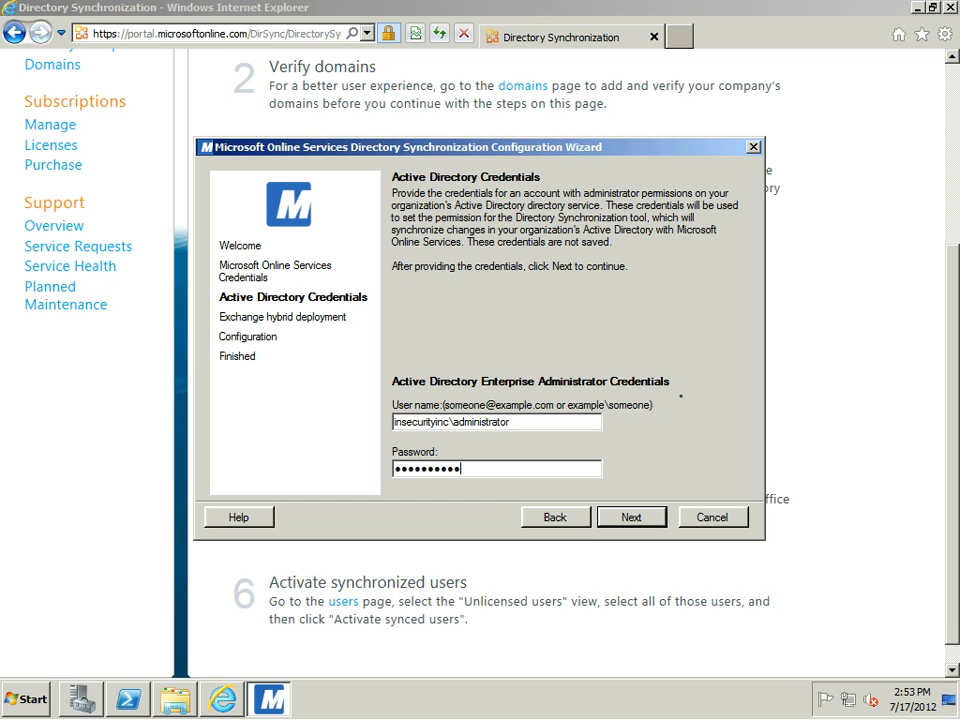
pyautogui.click(632, 516)
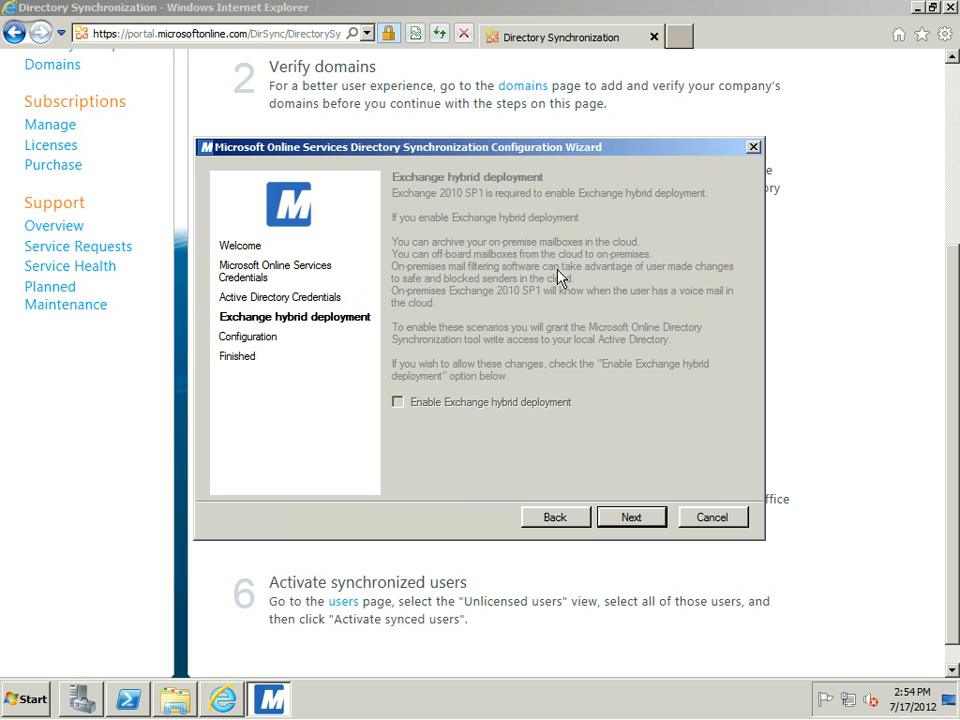
pyautogui.moveTo(544, 232)
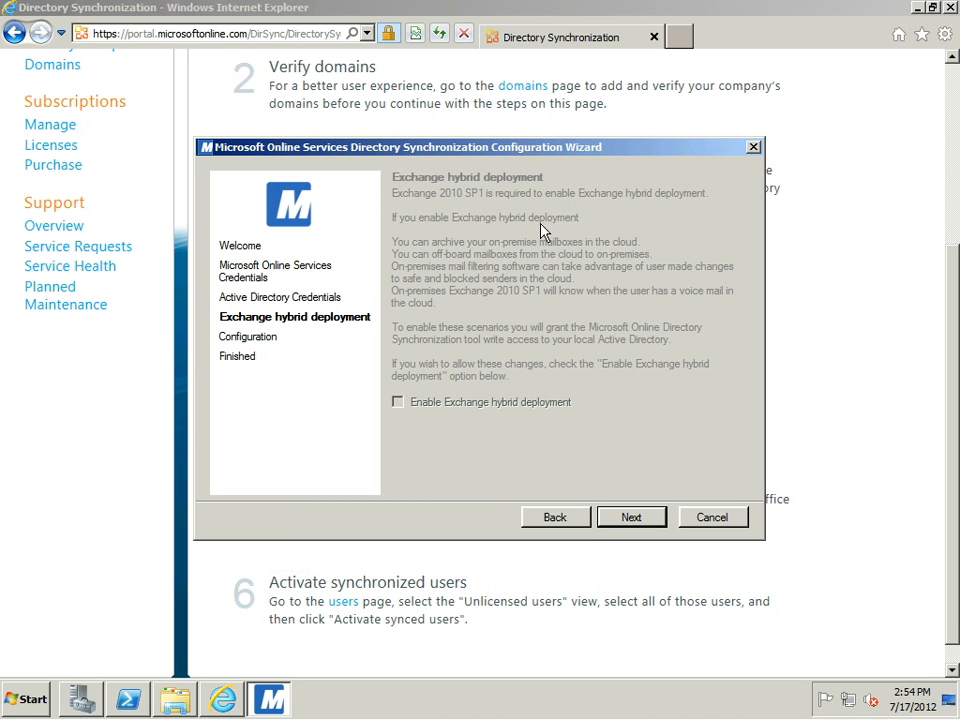
pyautogui.moveTo(476, 206)
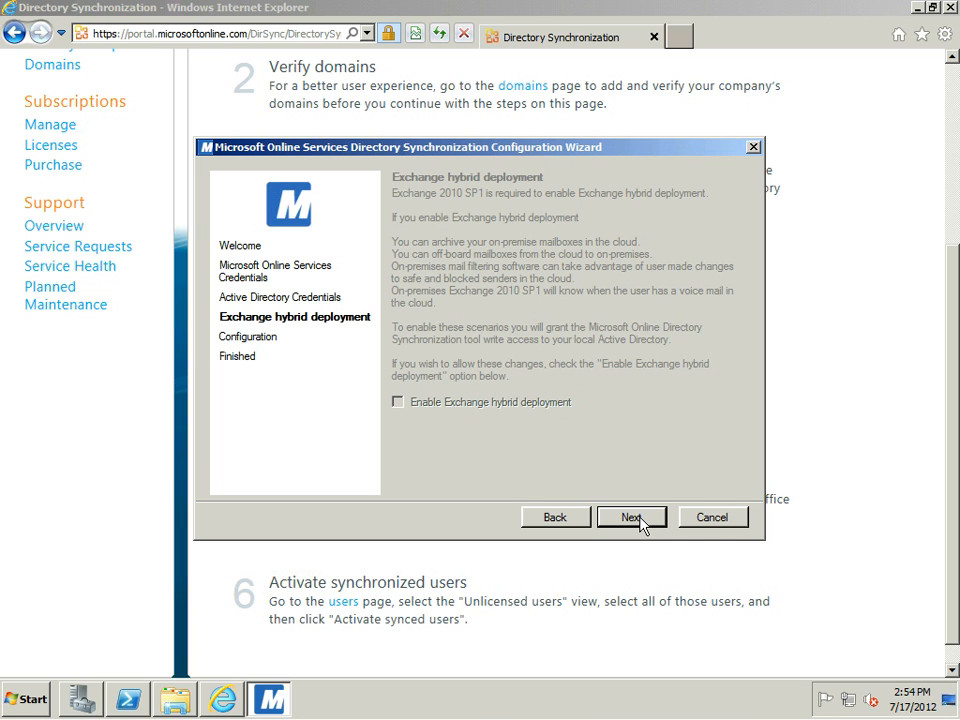
# - Continue with Exchange hybrid deployment unchecked until configuration completes and the final page shows
pyautogui.click(632, 516)
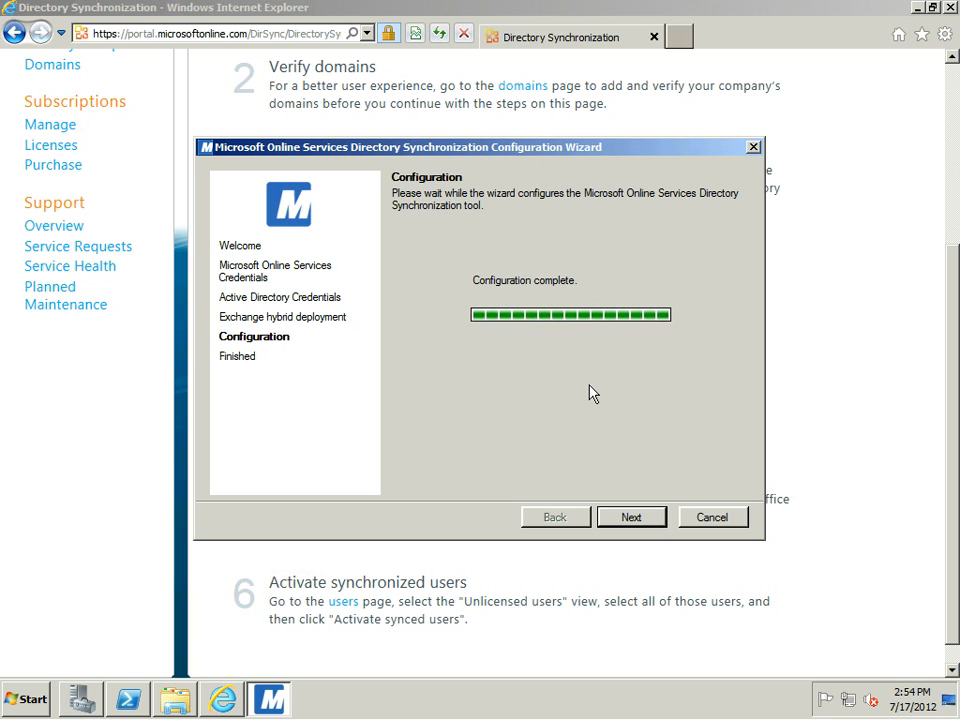
pyautogui.moveTo(628, 452)
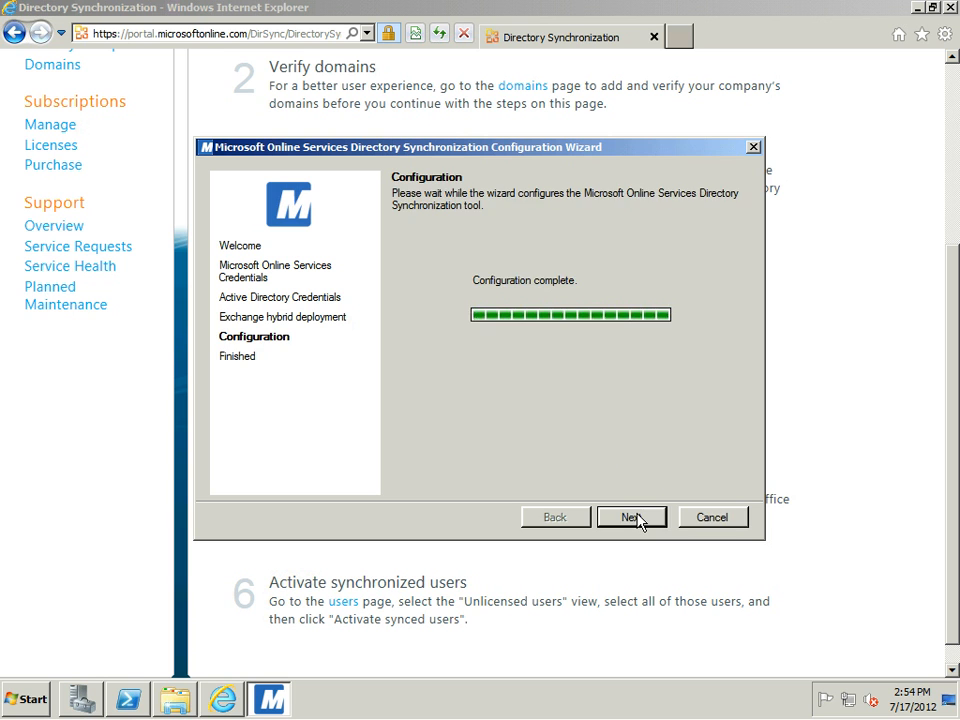
pyautogui.click(632, 516)
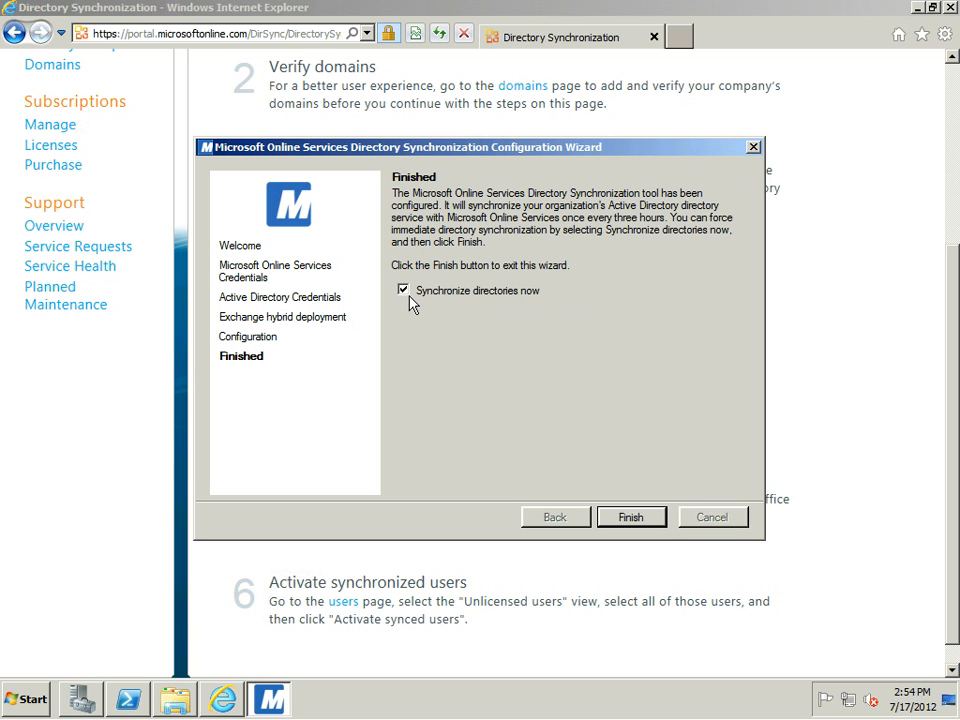
pyautogui.moveTo(640, 524)
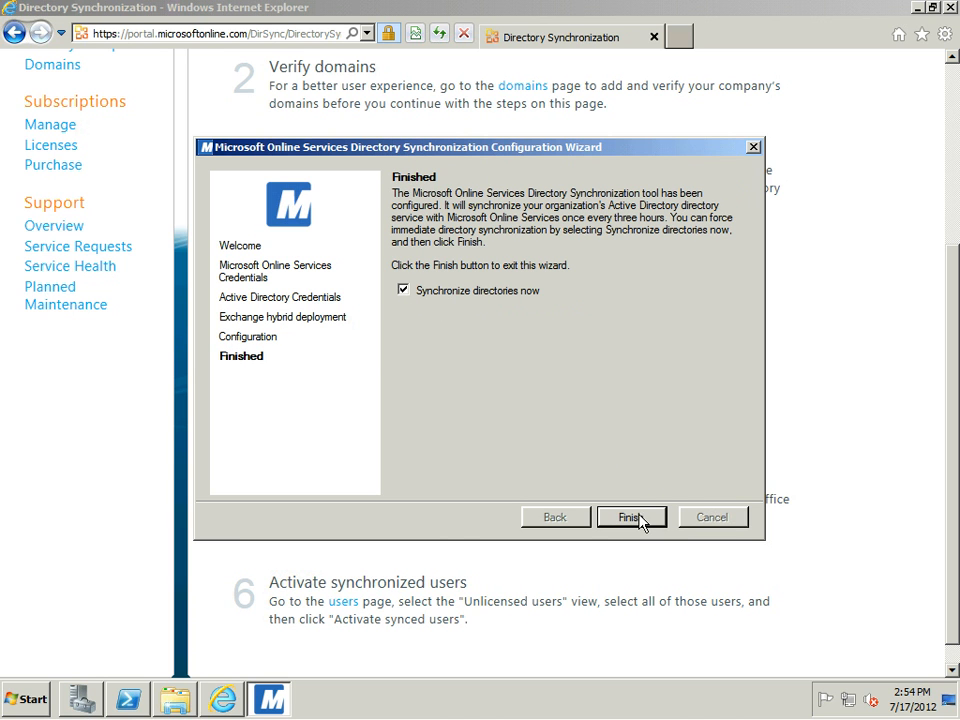
# - Finish the wizard to start directory sync and dismiss the verify synchronization notice
pyautogui.click(632, 516)
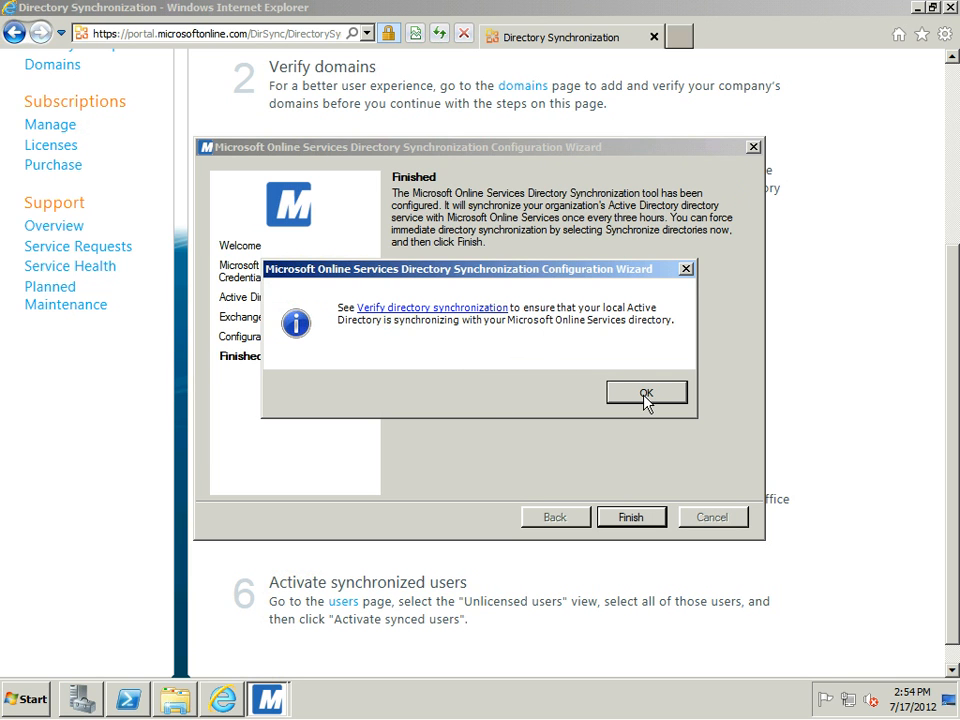
pyautogui.moveTo(294, 300)
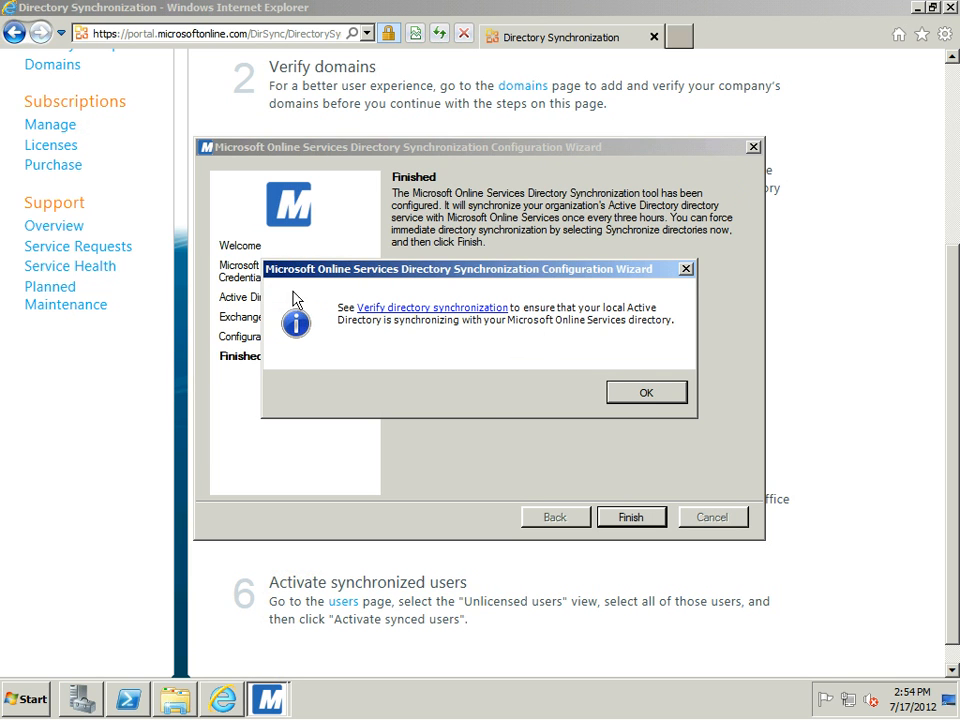
pyautogui.moveTo(456, 312)
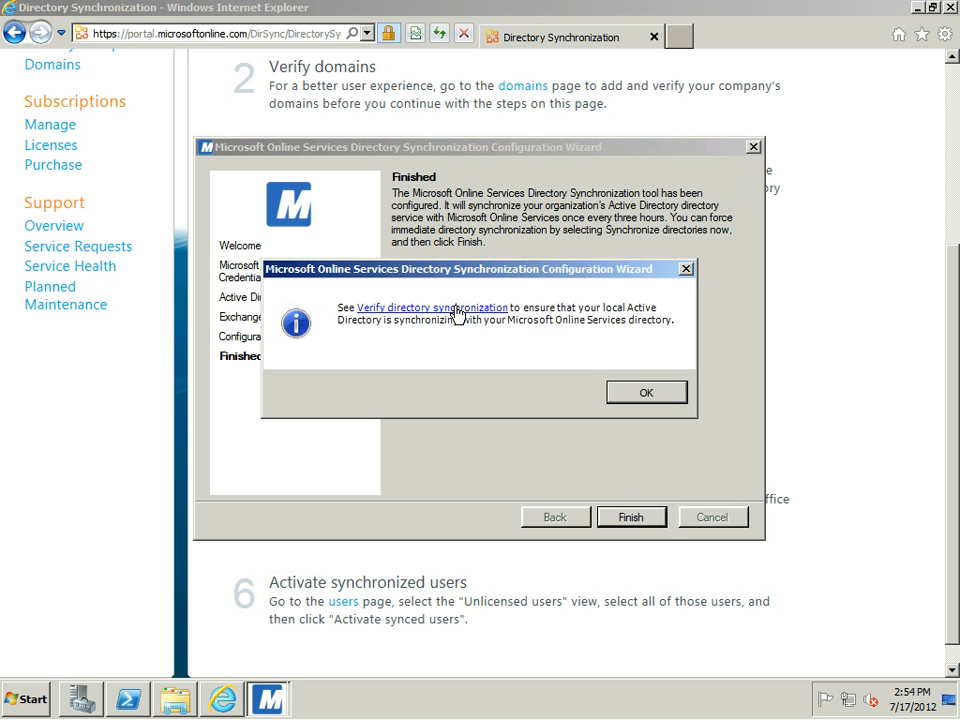
pyautogui.moveTo(630, 404)
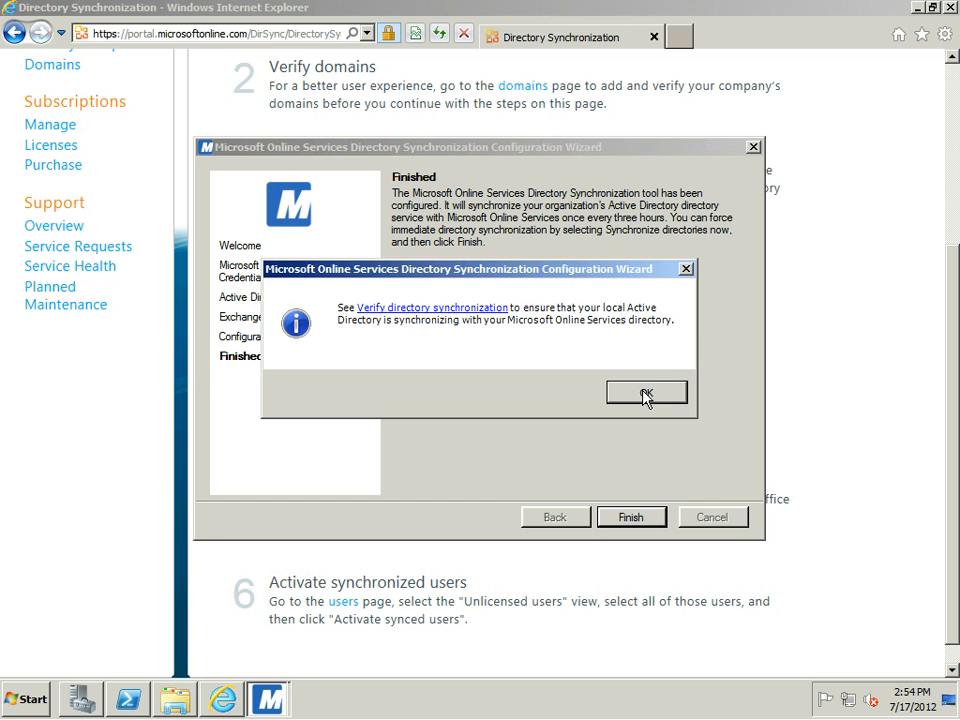
pyautogui.click(646, 390)
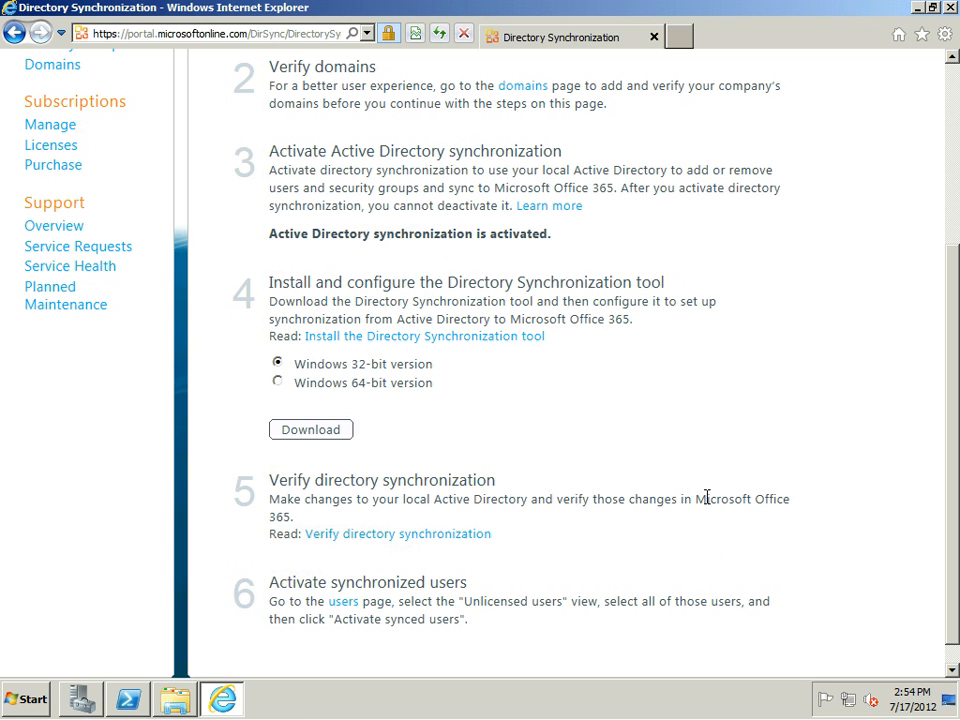
pyautogui.moveTo(588, 516)
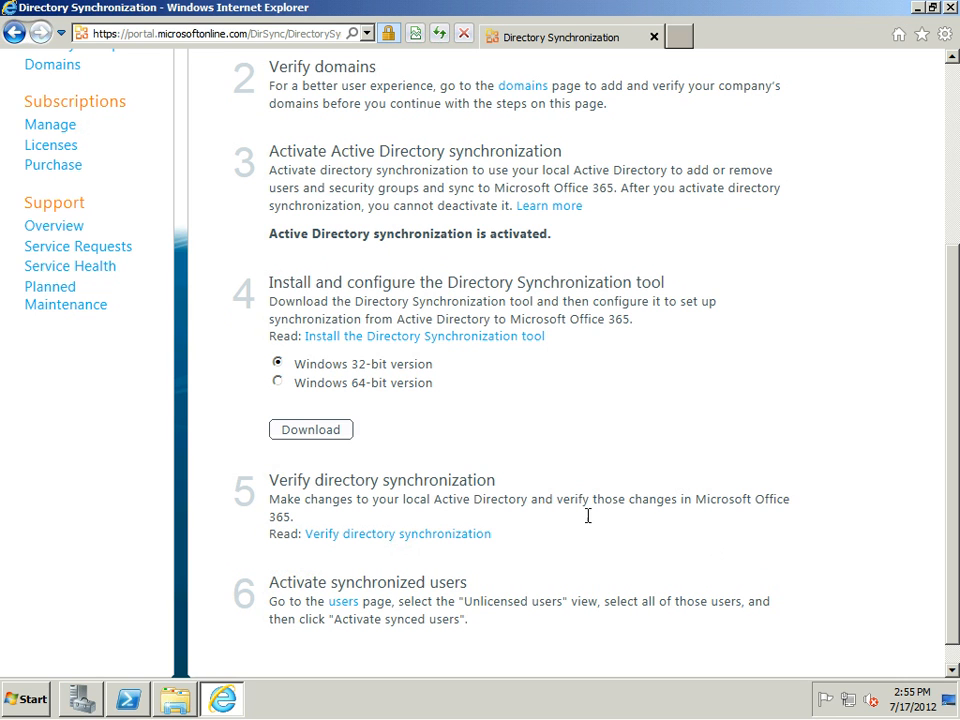
pyautogui.moveTo(474, 536)
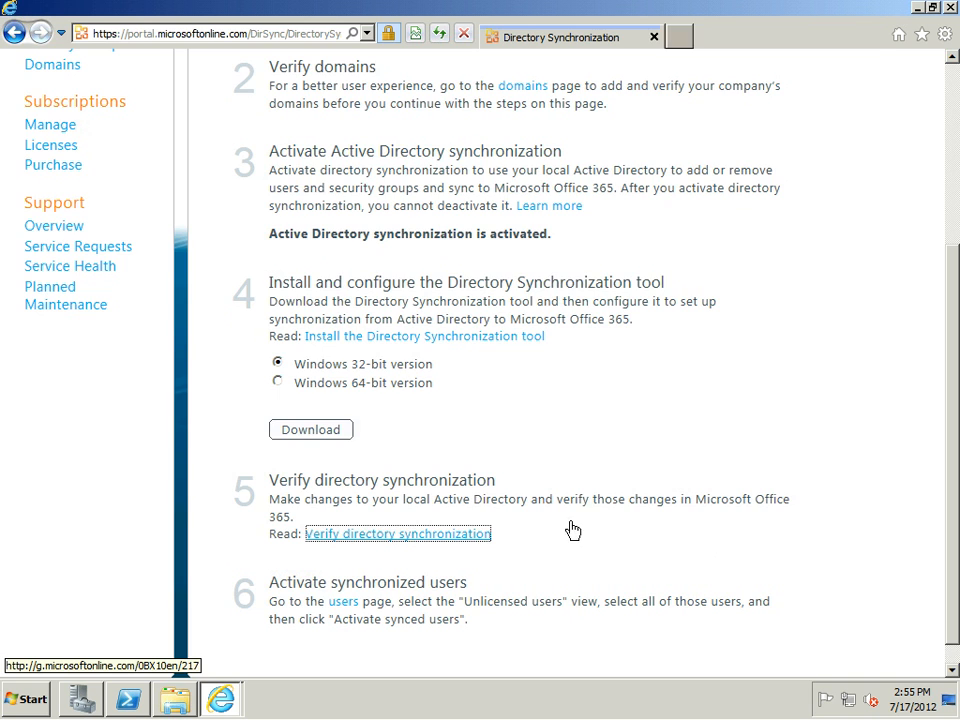
# - Read the Verify directory synchronization help article and return to the setup steps page
pyautogui.click(396, 532)
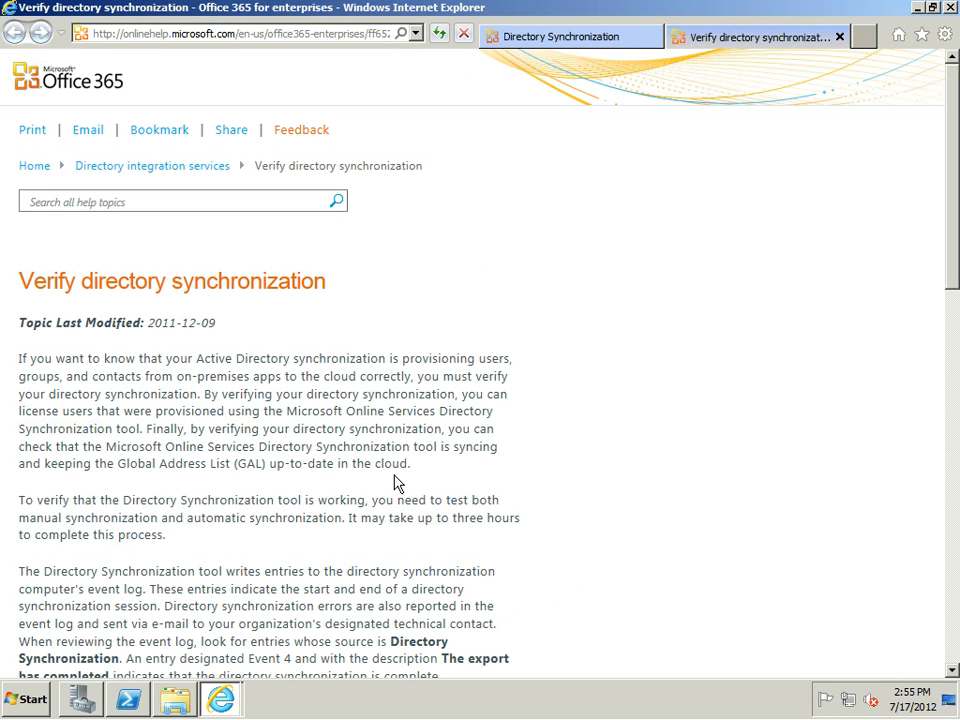
pyautogui.scroll(-3)
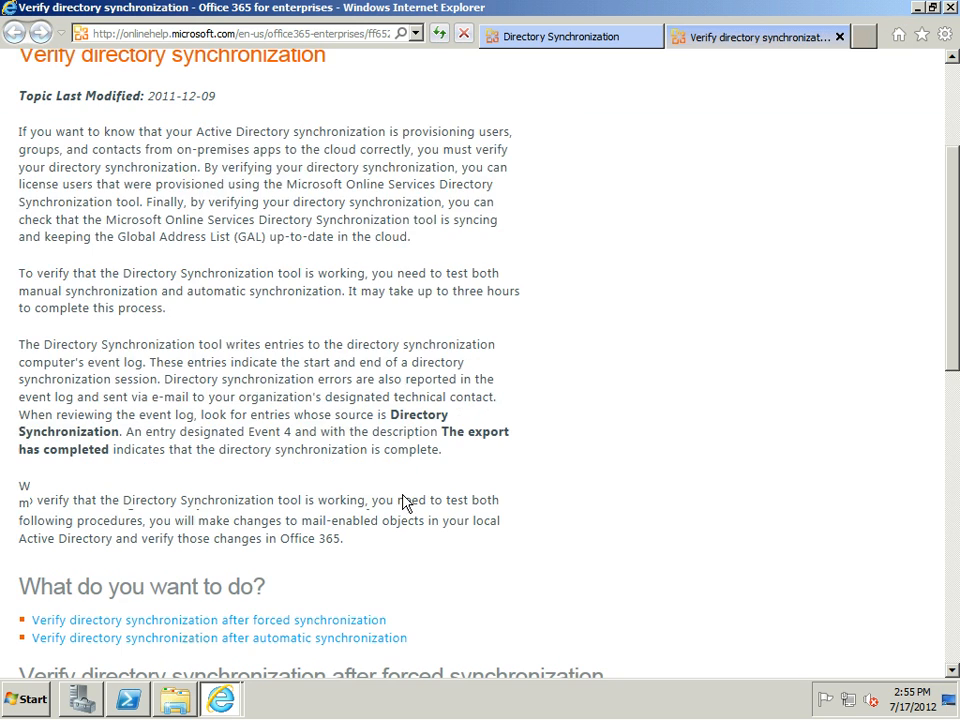
pyautogui.scroll(-3)
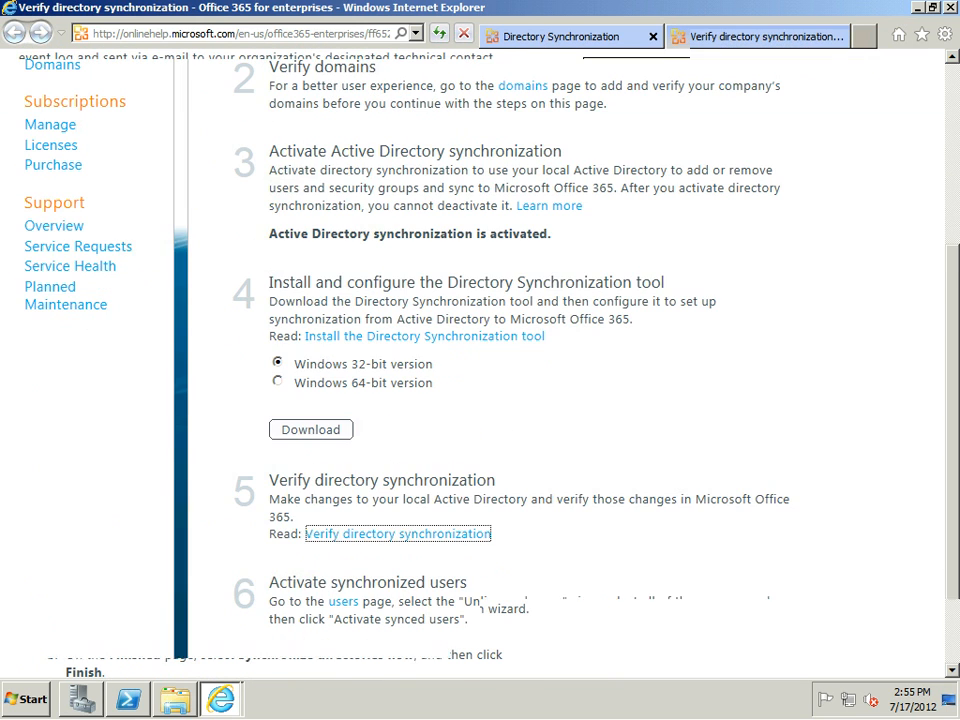
pyautogui.click(560, 36)
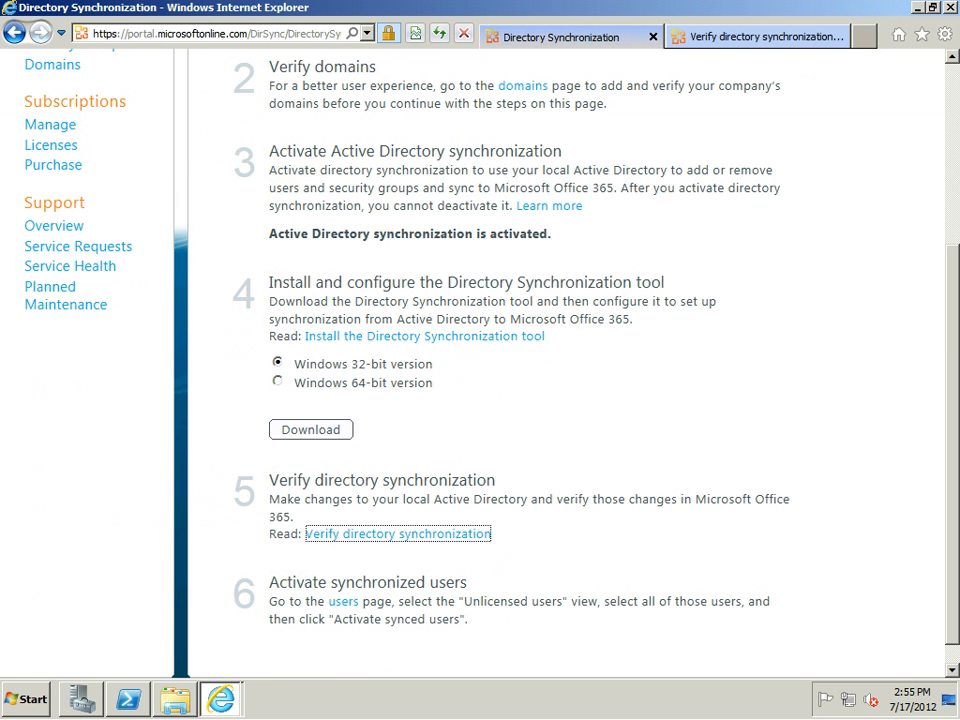
pyautogui.scroll(3)
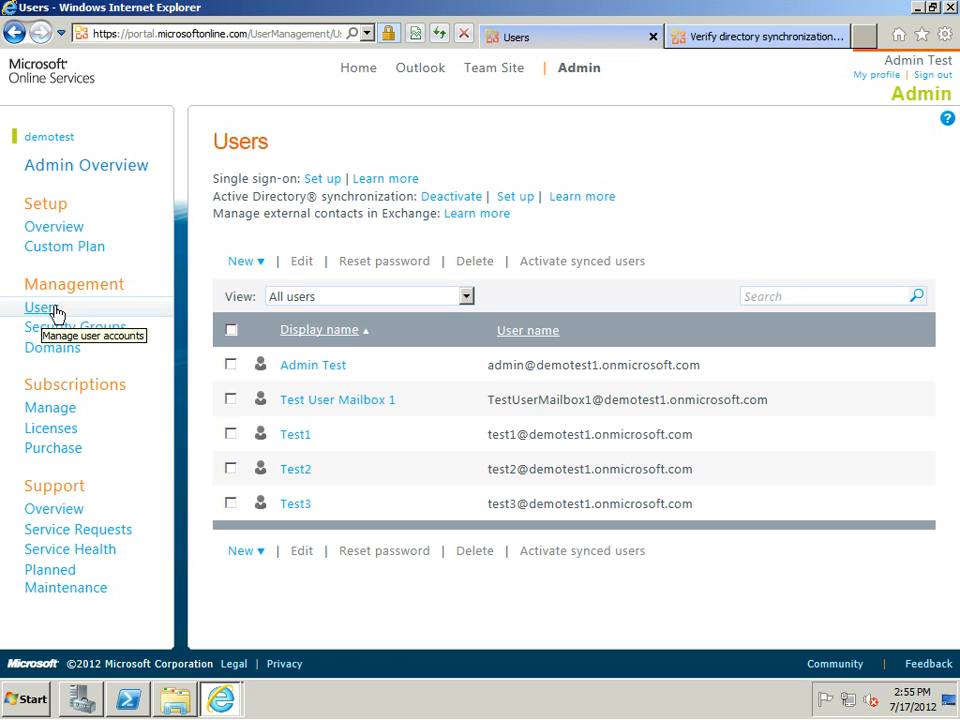
pyautogui.moveTo(540, 580)
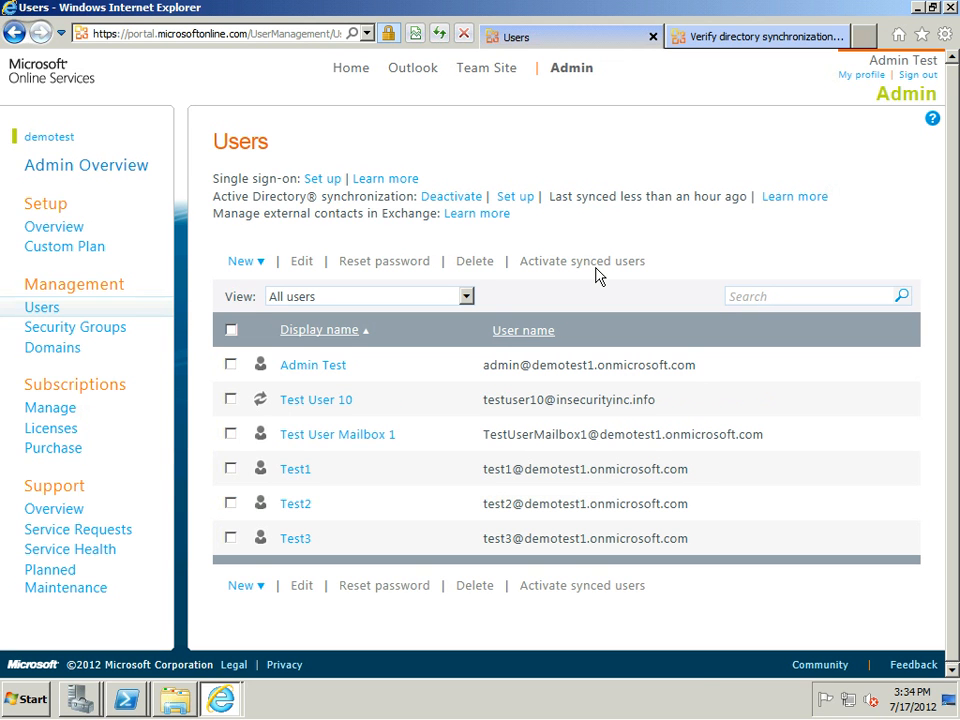
pyautogui.moveTo(436, 412)
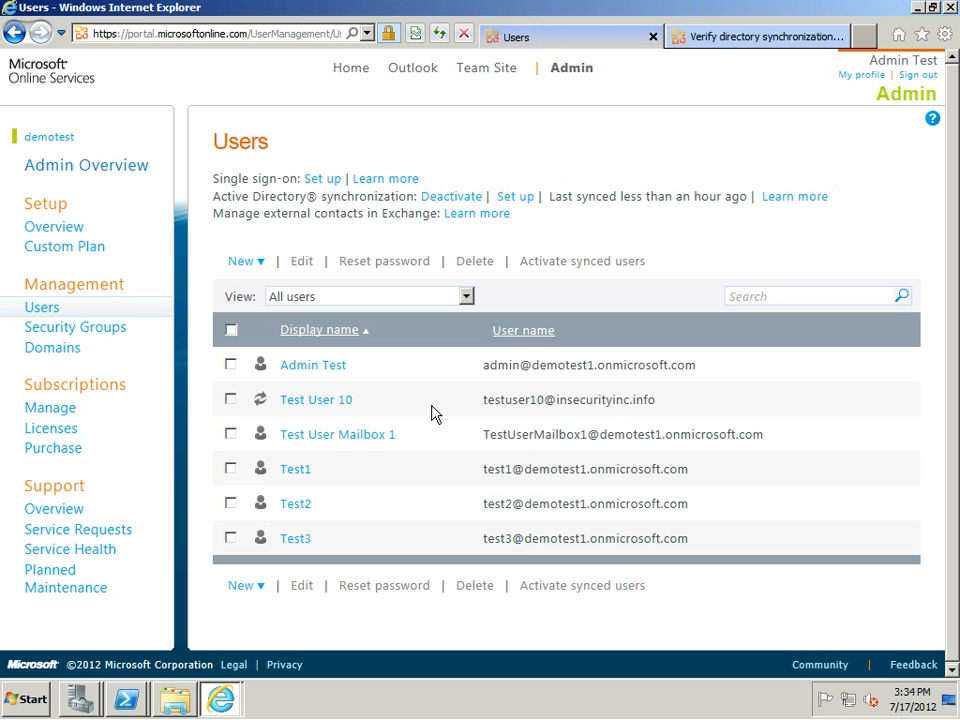
pyautogui.moveTo(412, 412)
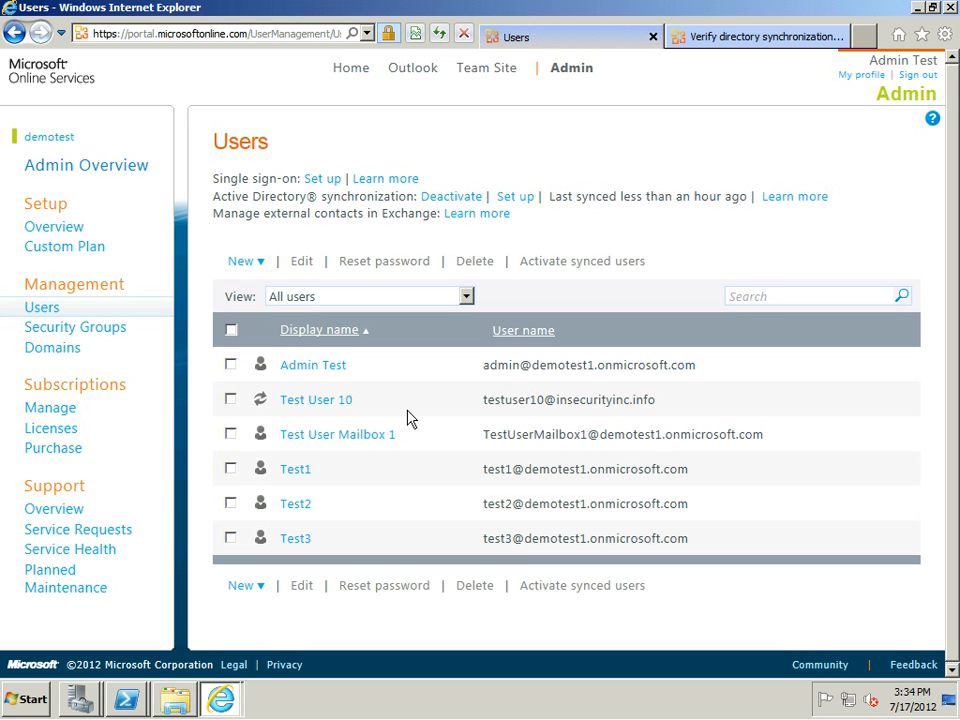
pyautogui.moveTo(258, 408)
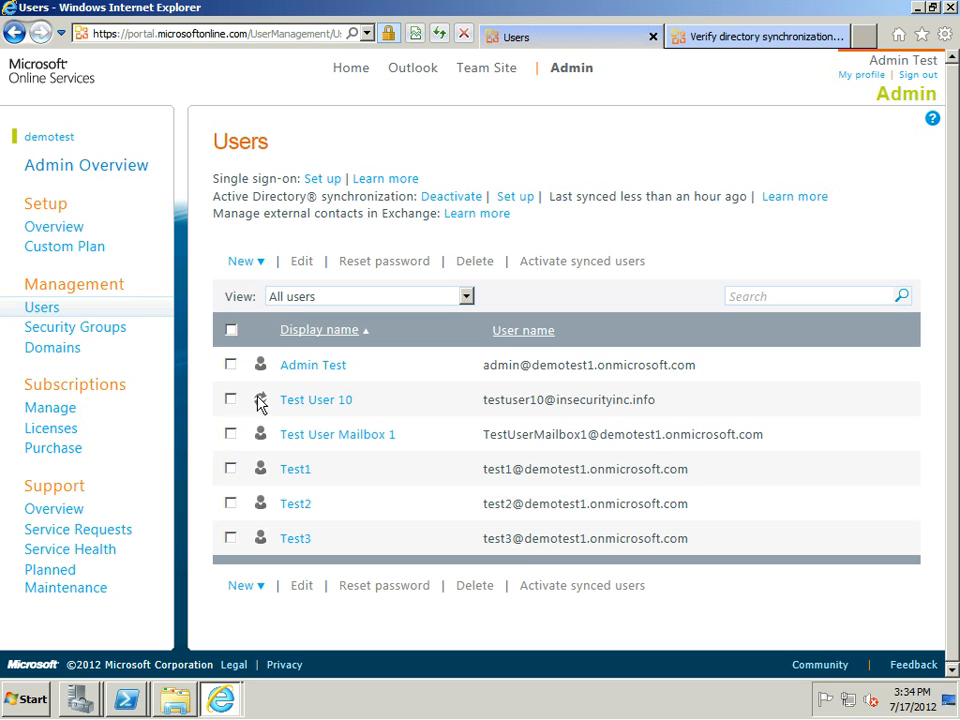
pyautogui.moveTo(270, 478)
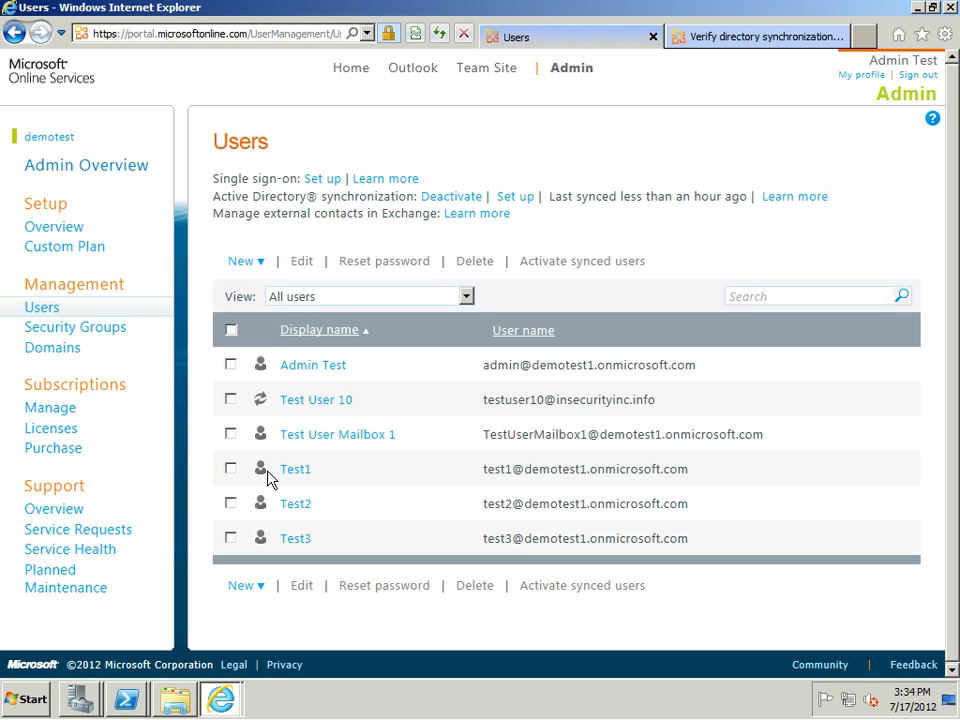
pyautogui.moveTo(318, 418)
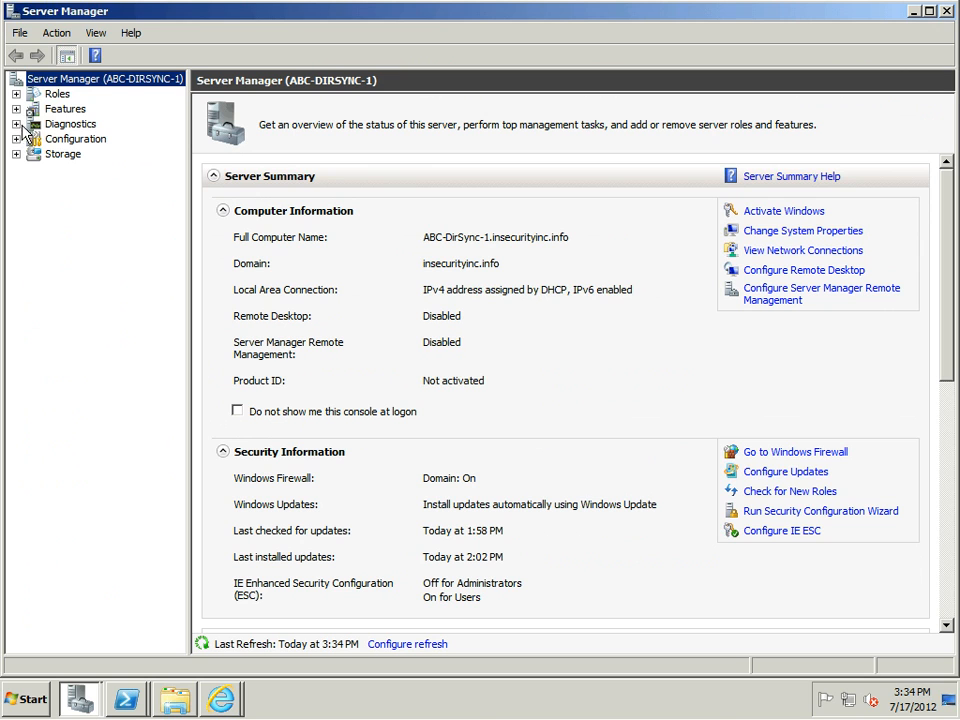
# - Show the Application event log's Directory Synchronization entries and review the 6125 warning details
pyautogui.click(16, 124)
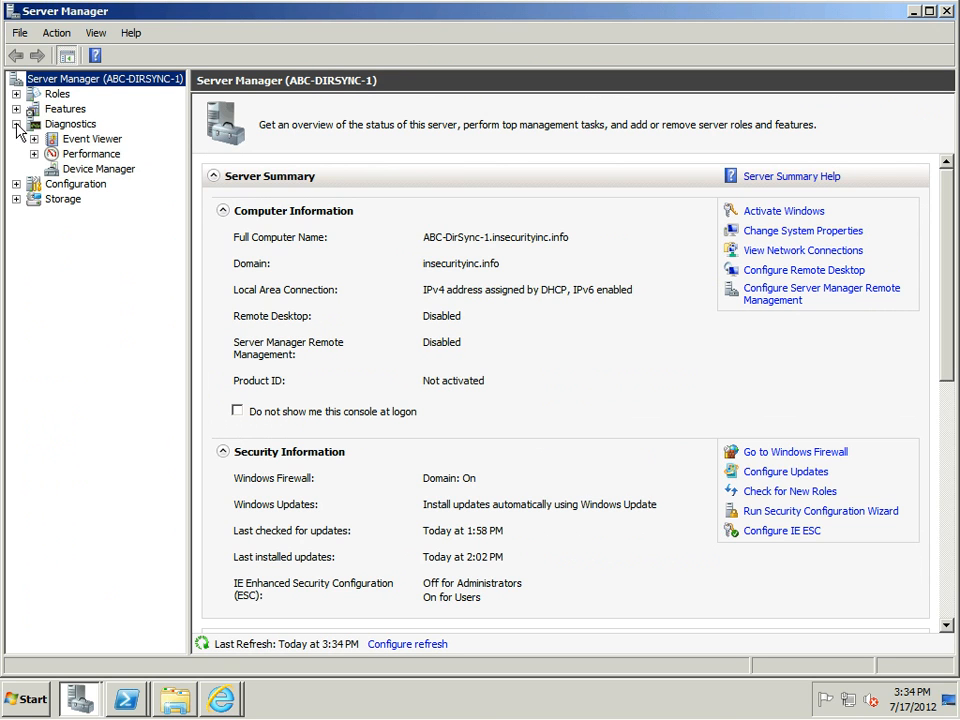
pyautogui.click(48, 138)
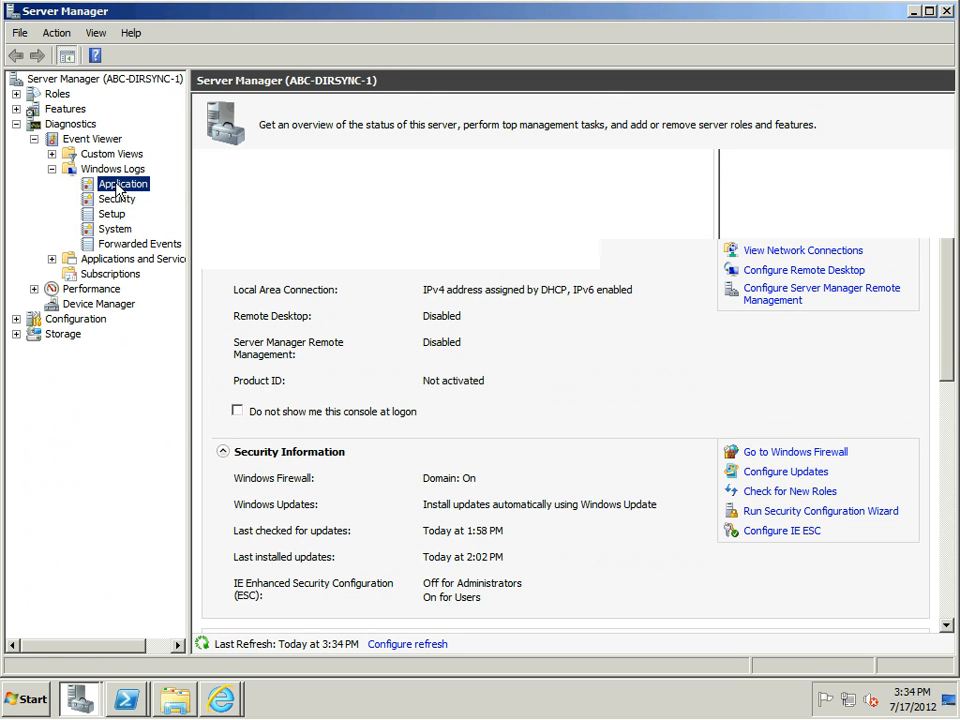
pyautogui.click(122, 184)
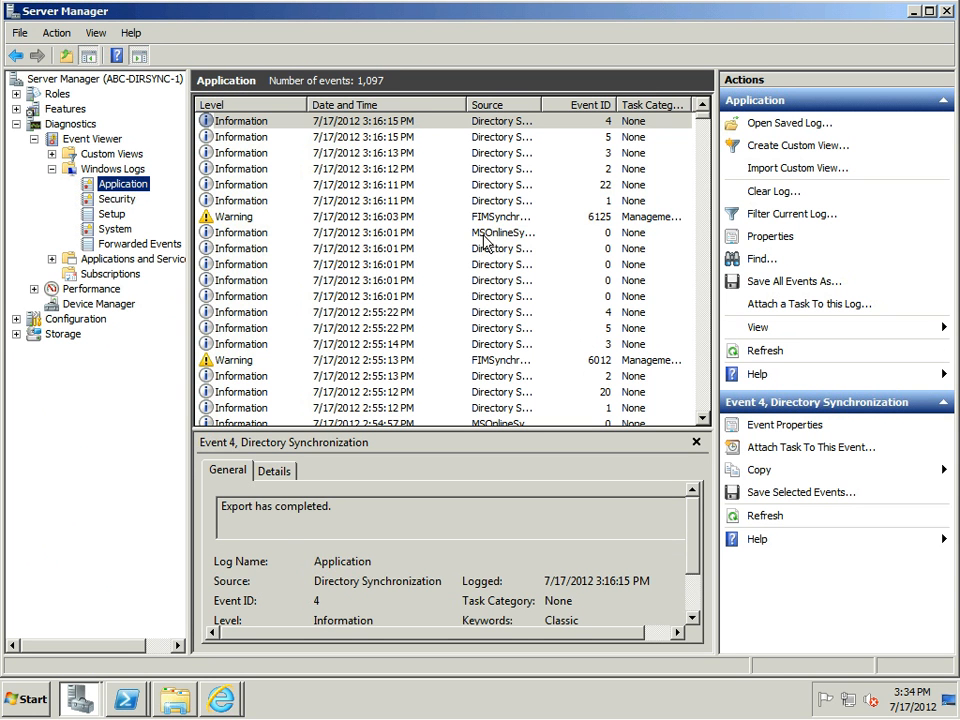
pyautogui.moveTo(502, 248)
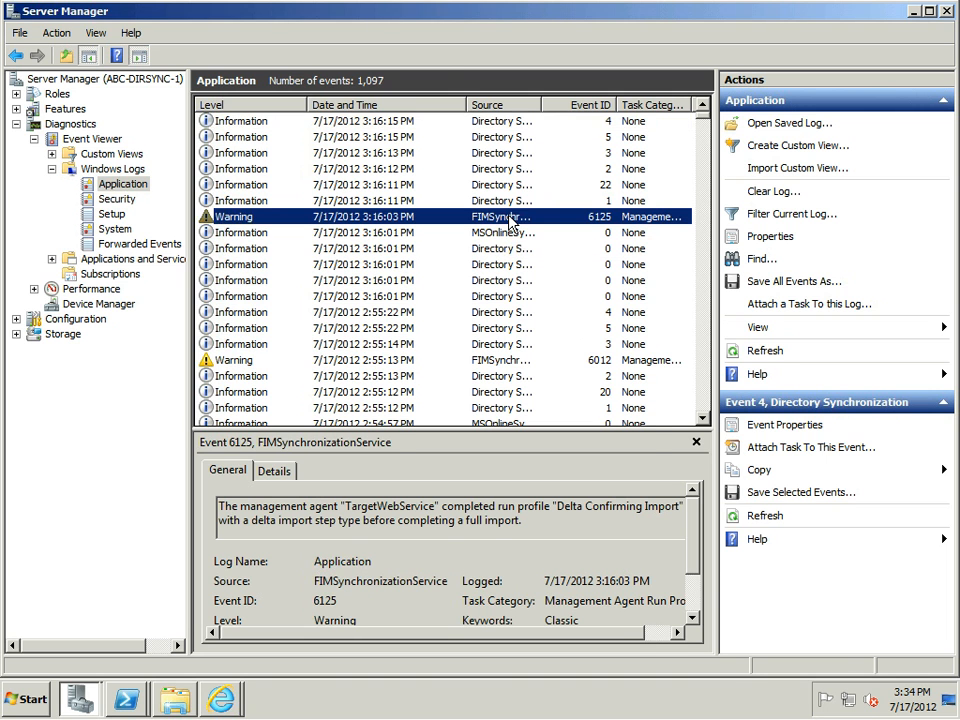
pyautogui.click(784, 424)
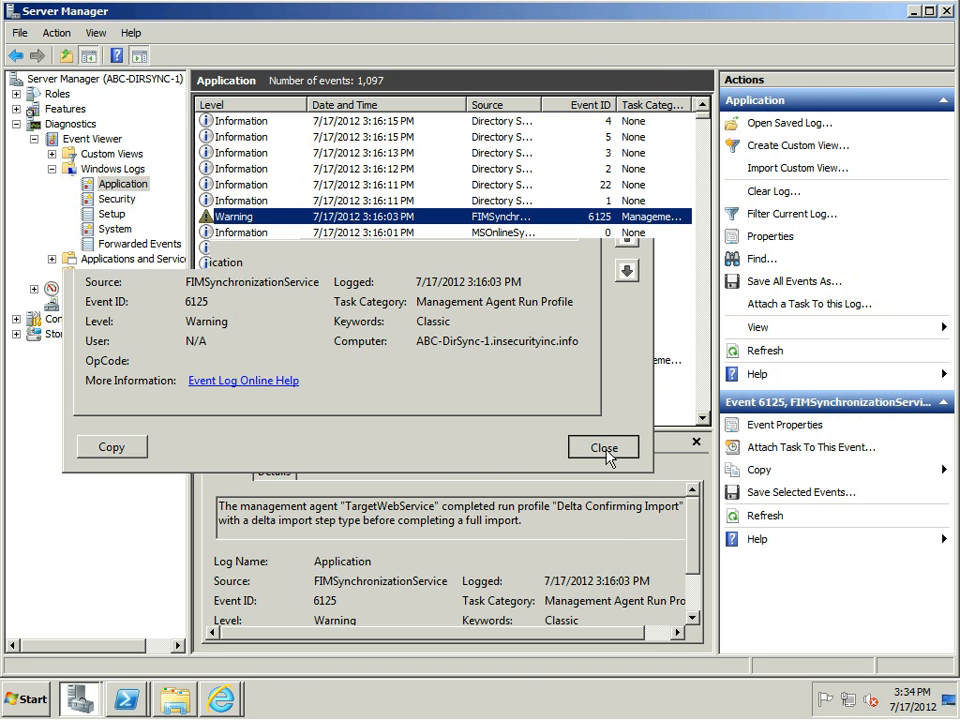
pyautogui.click(604, 448)
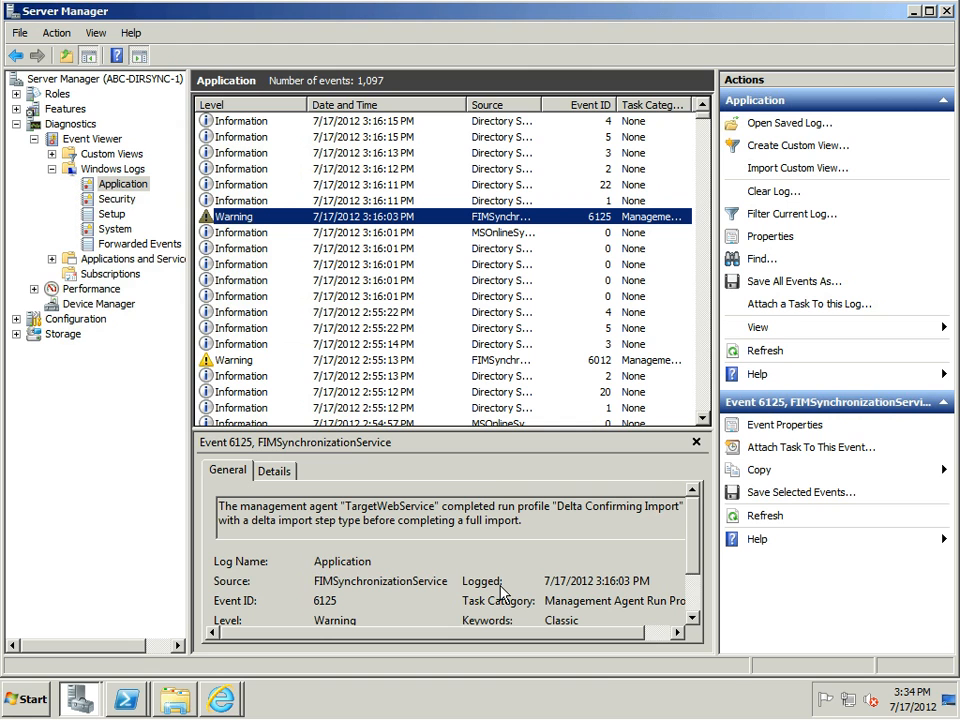